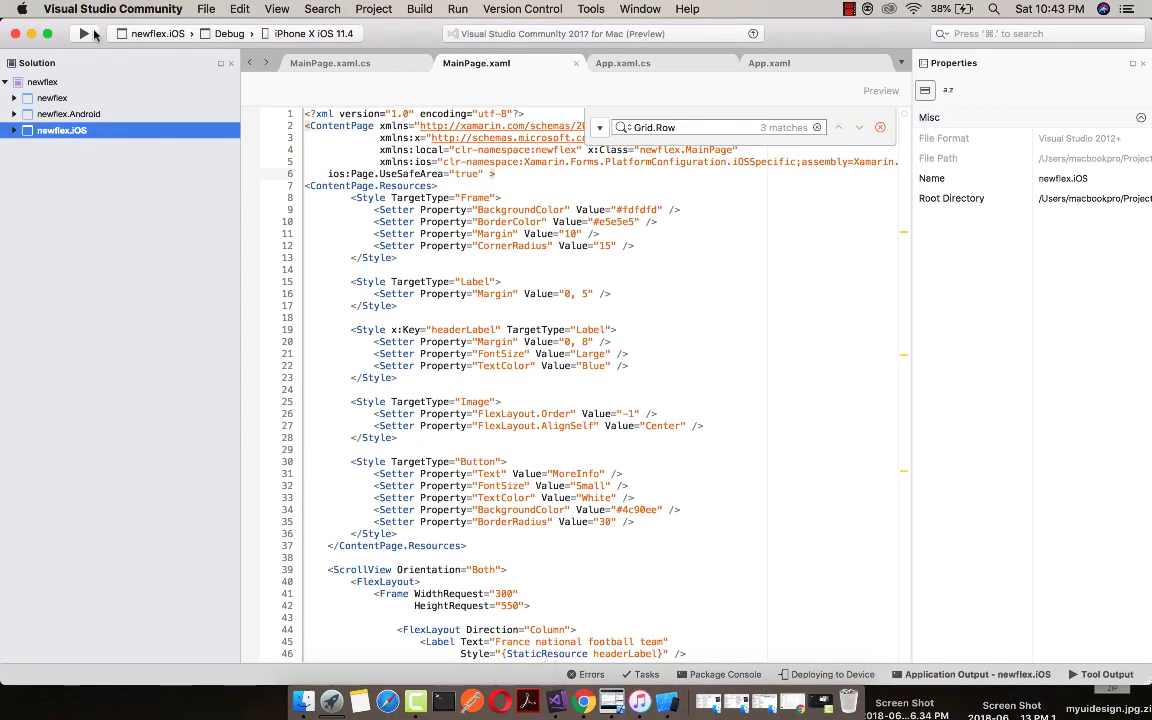
Step: Expand the shared newflex project and open App.xaml.cs in the editor
left_click(52, 98)
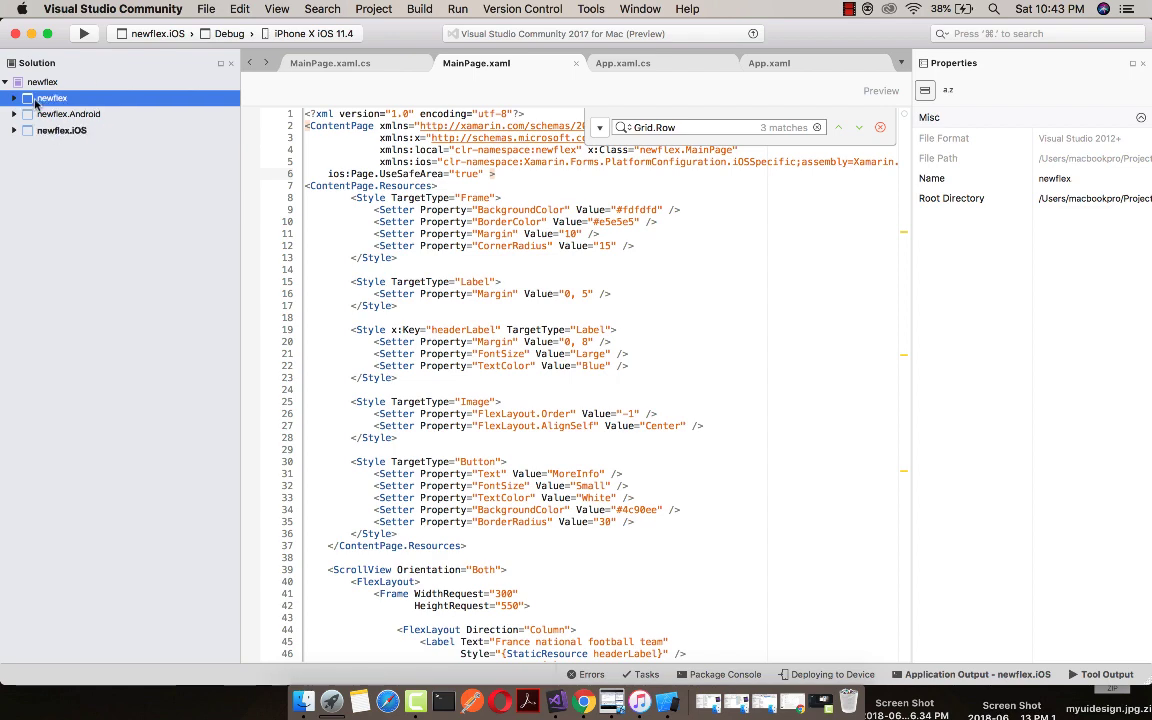
left_click(64, 146)
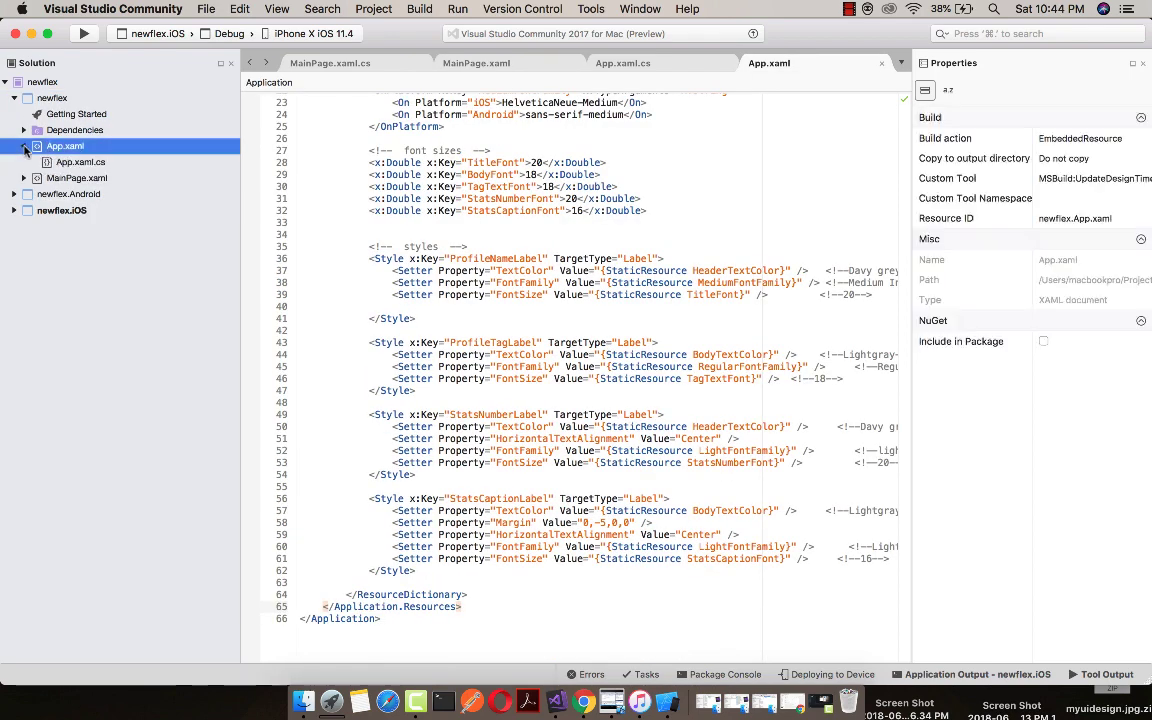
left_click(80, 161)
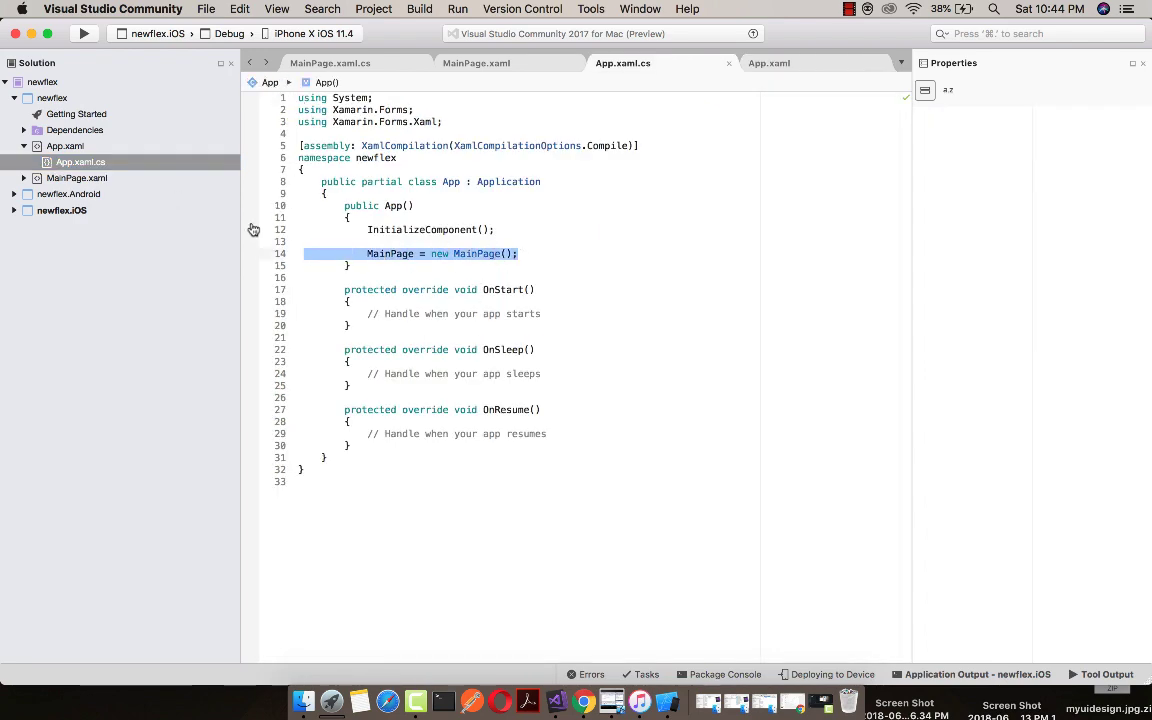
Step: Open App.xaml and scroll through its colour, font and label style resources
left_click(768, 62)
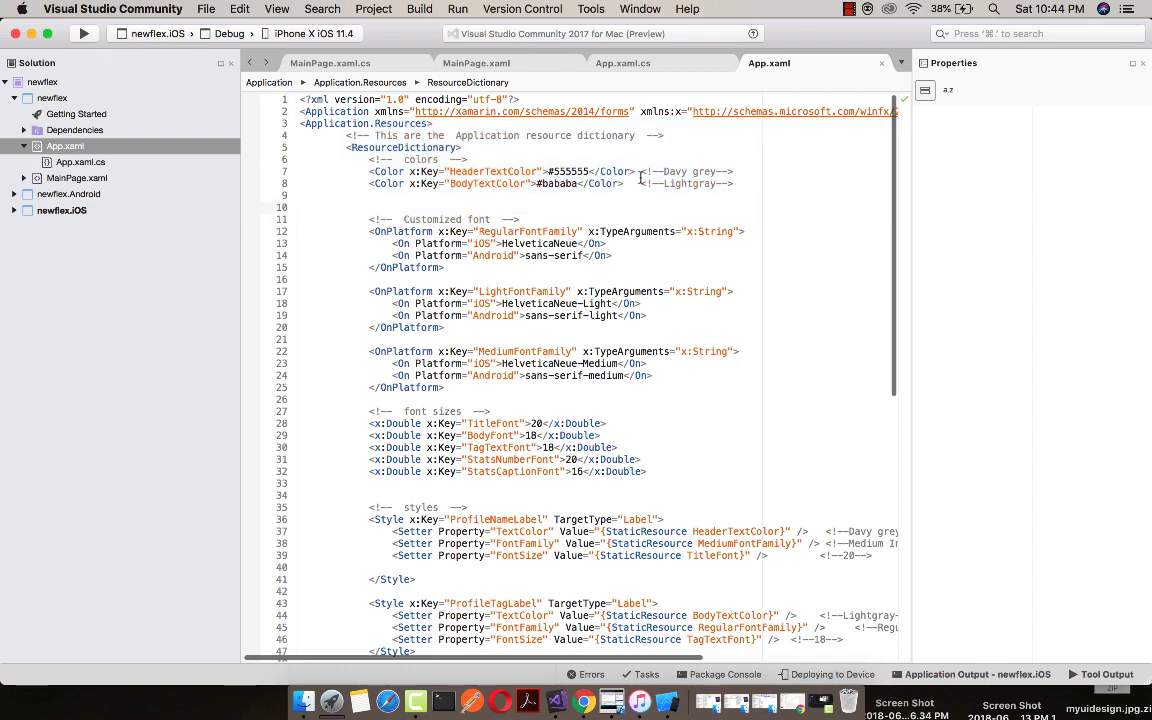
scroll("down", 3)
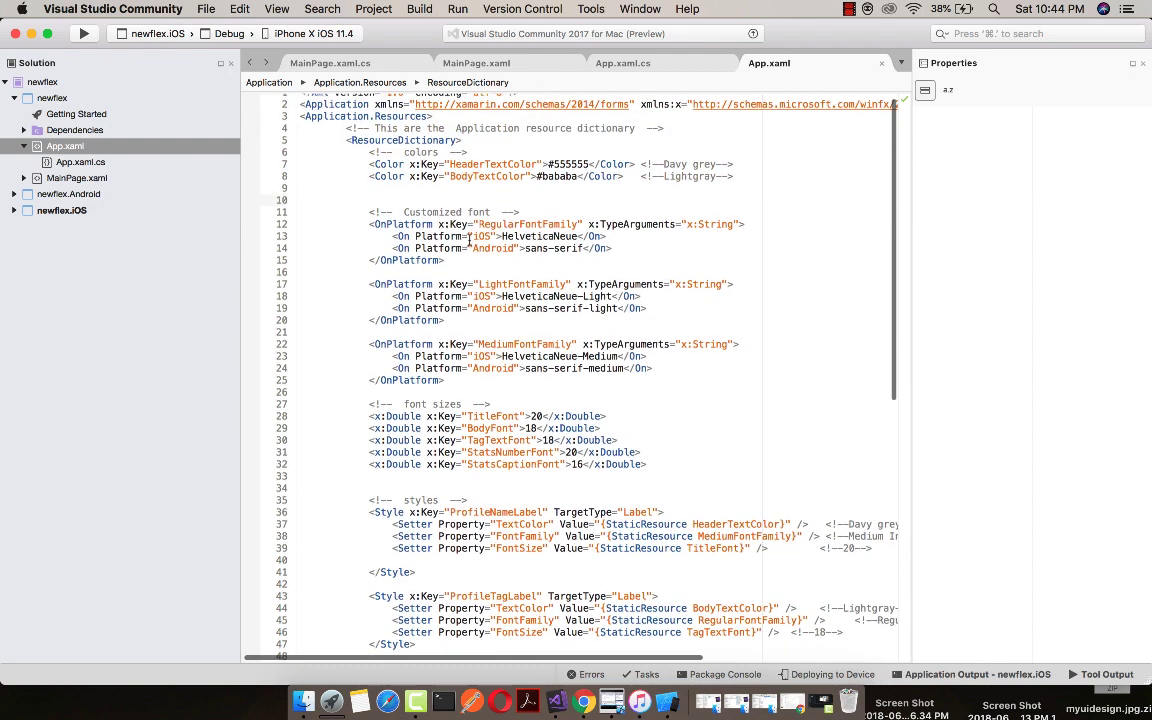
scroll("down", 3)
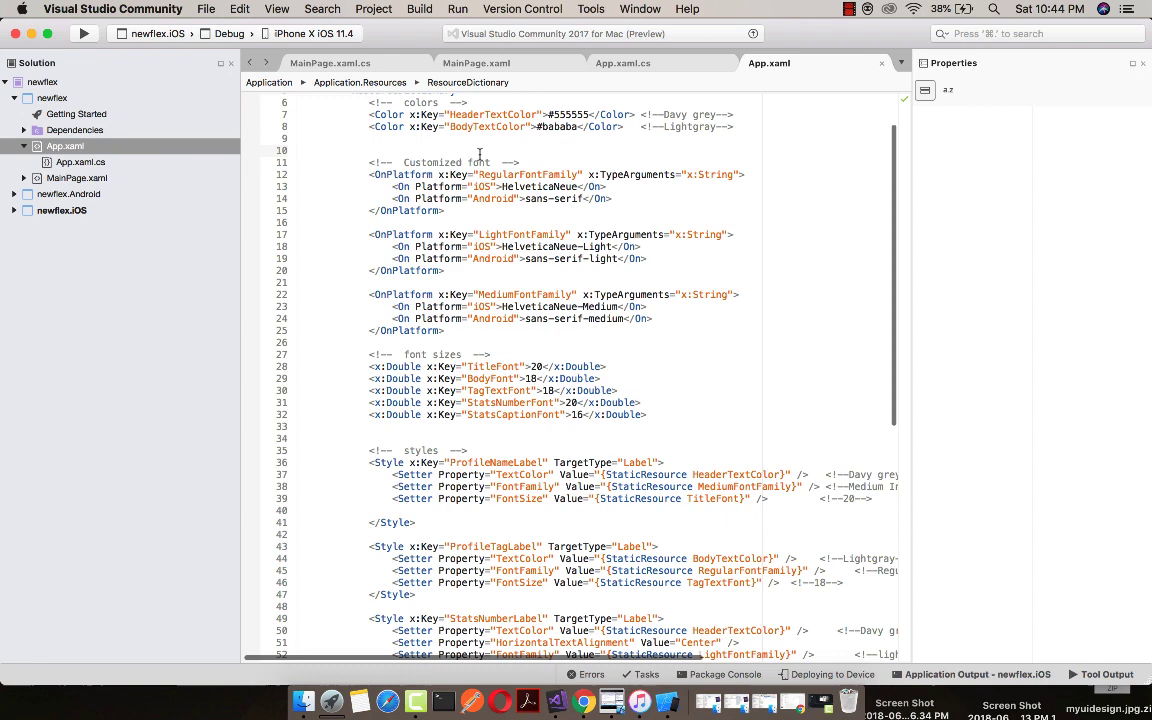
scroll("down", 3)
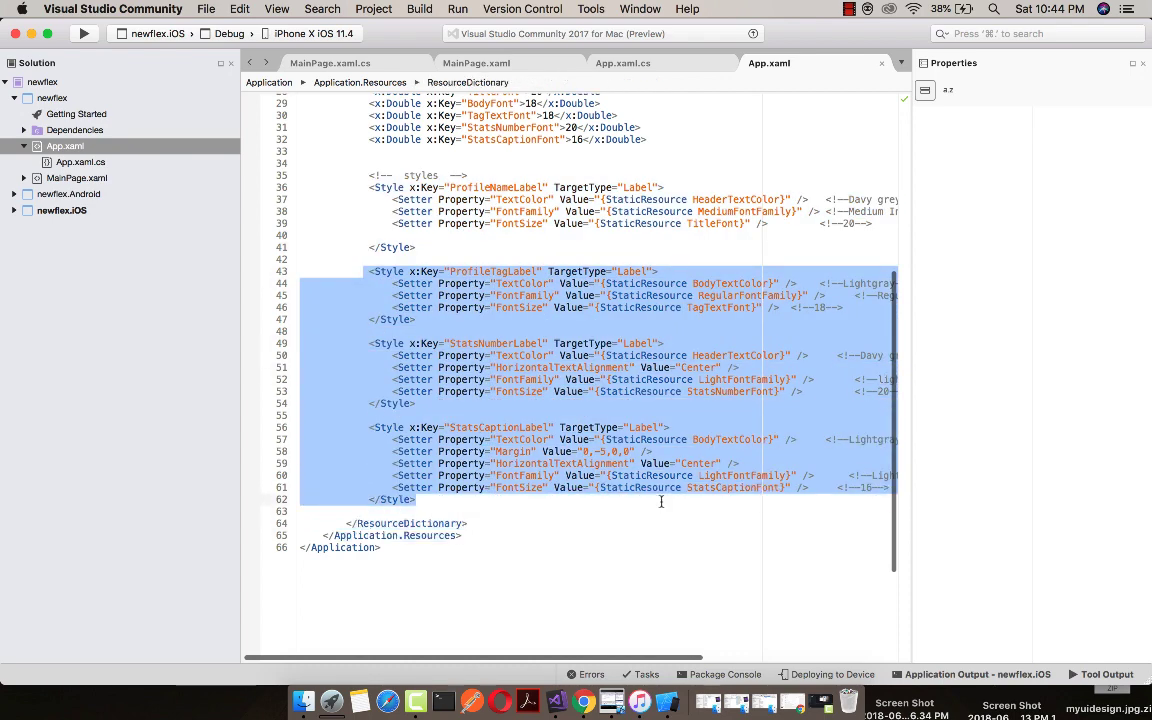
scroll("right", 3)
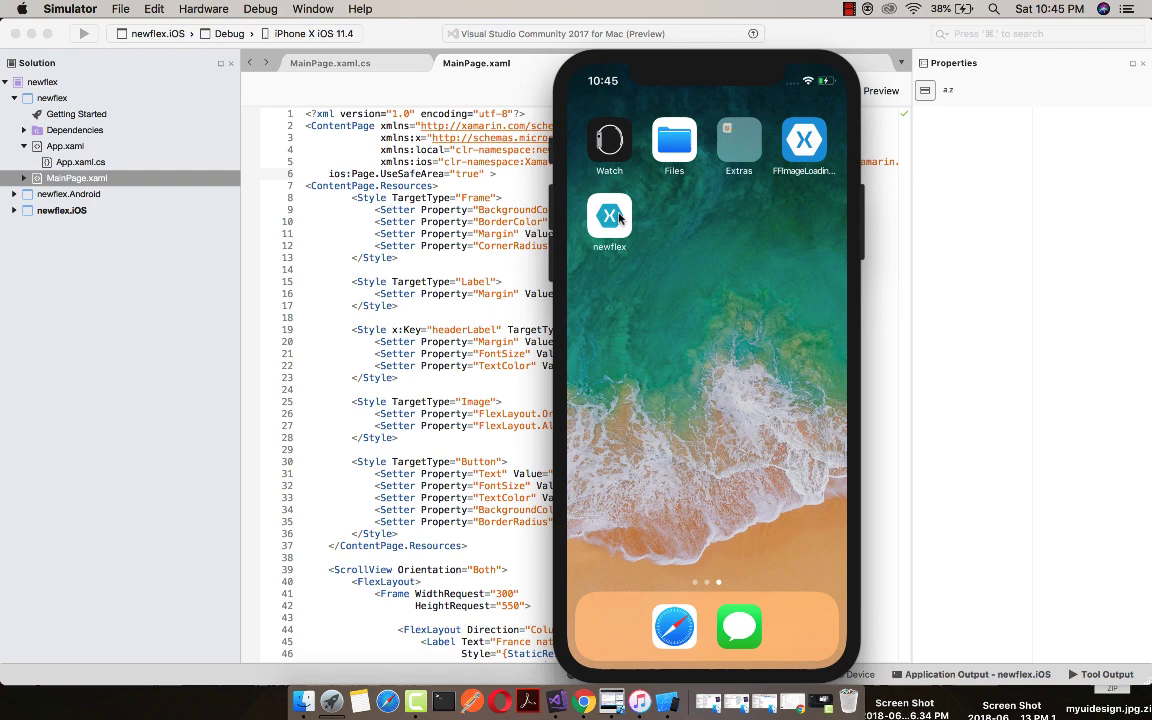
Step: Launch newflex on the simulated iPhone to view the France team card
left_click(609, 215)
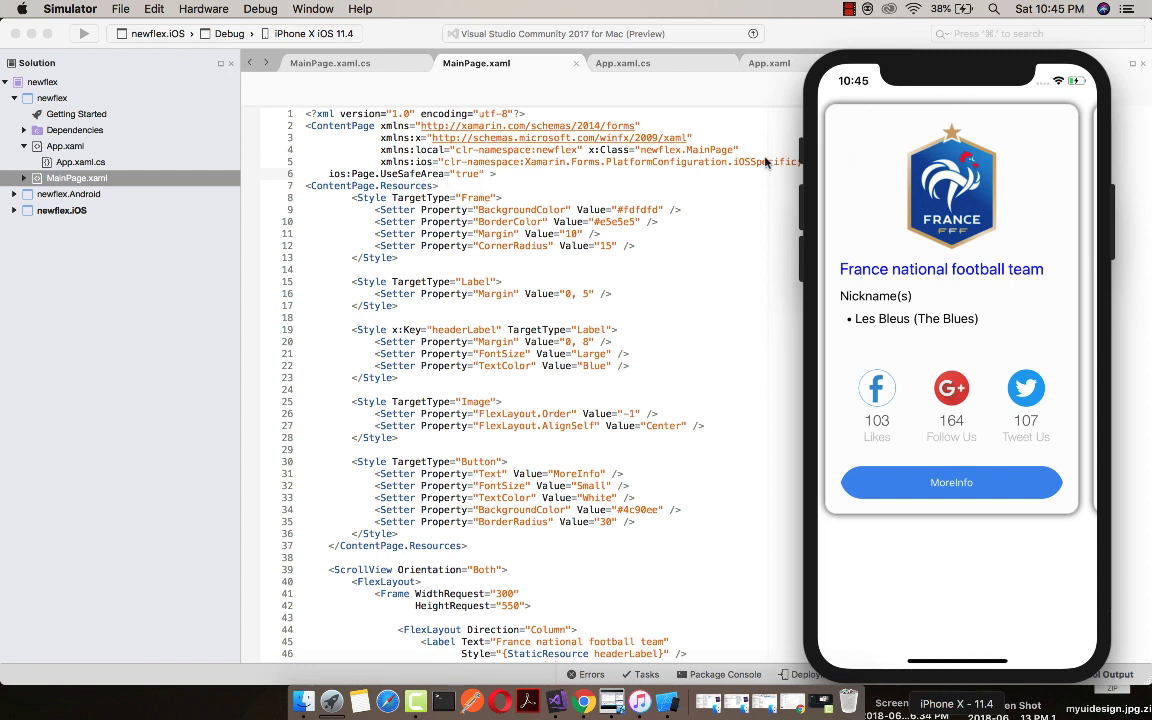
mouse_move(420, 196)
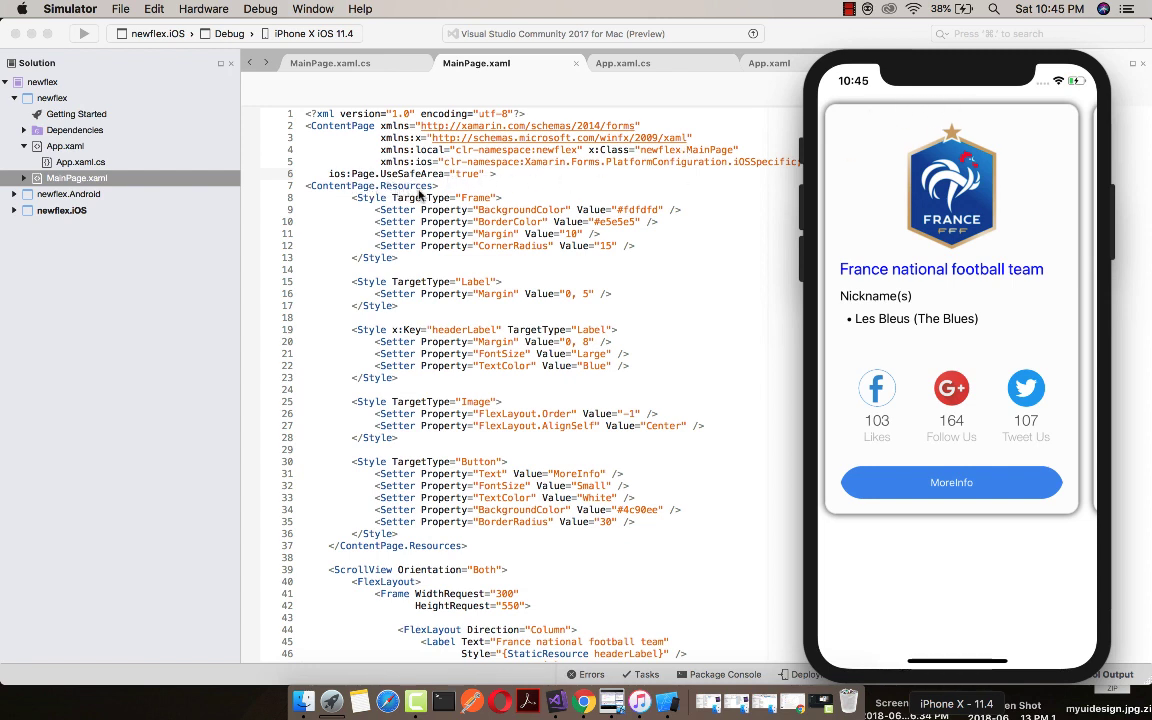
scroll("down", 3)
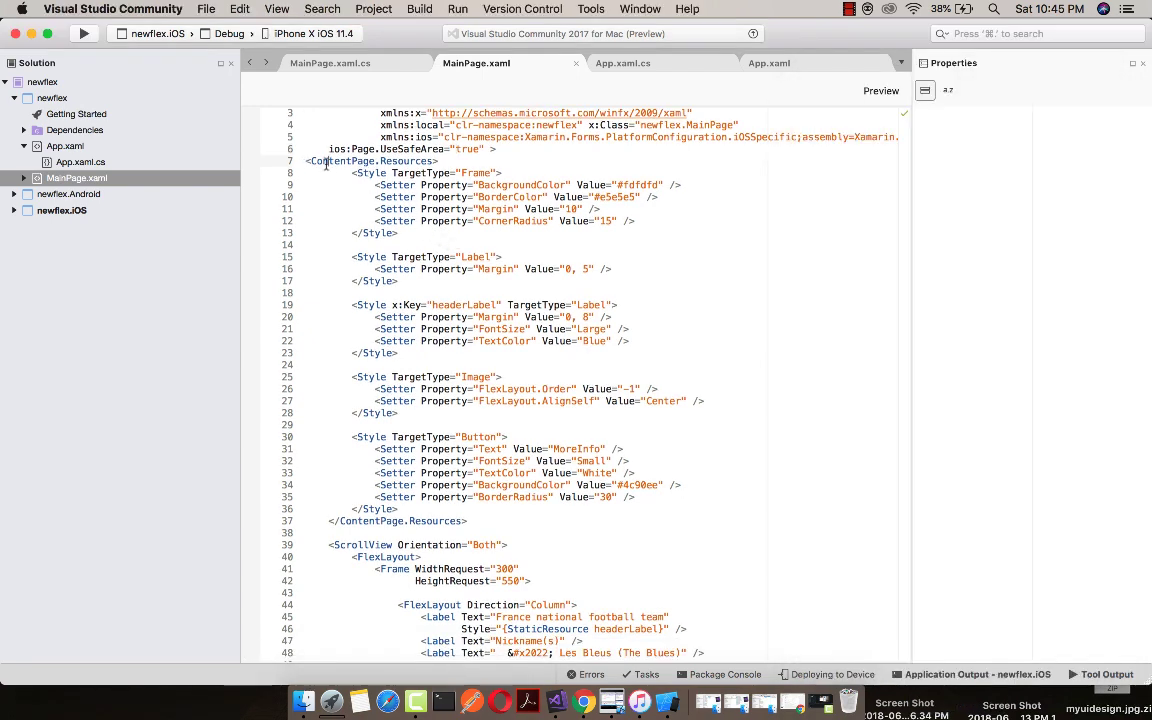
left_click_drag(310, 160, 547, 448)
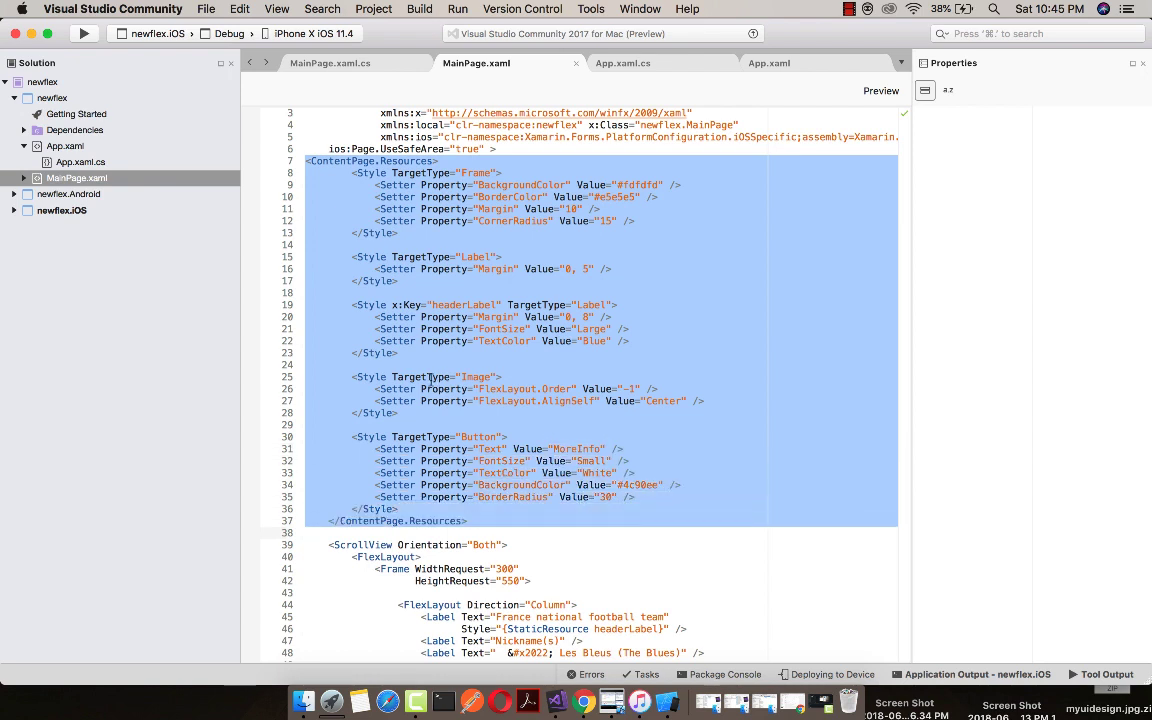
mouse_move(460, 250)
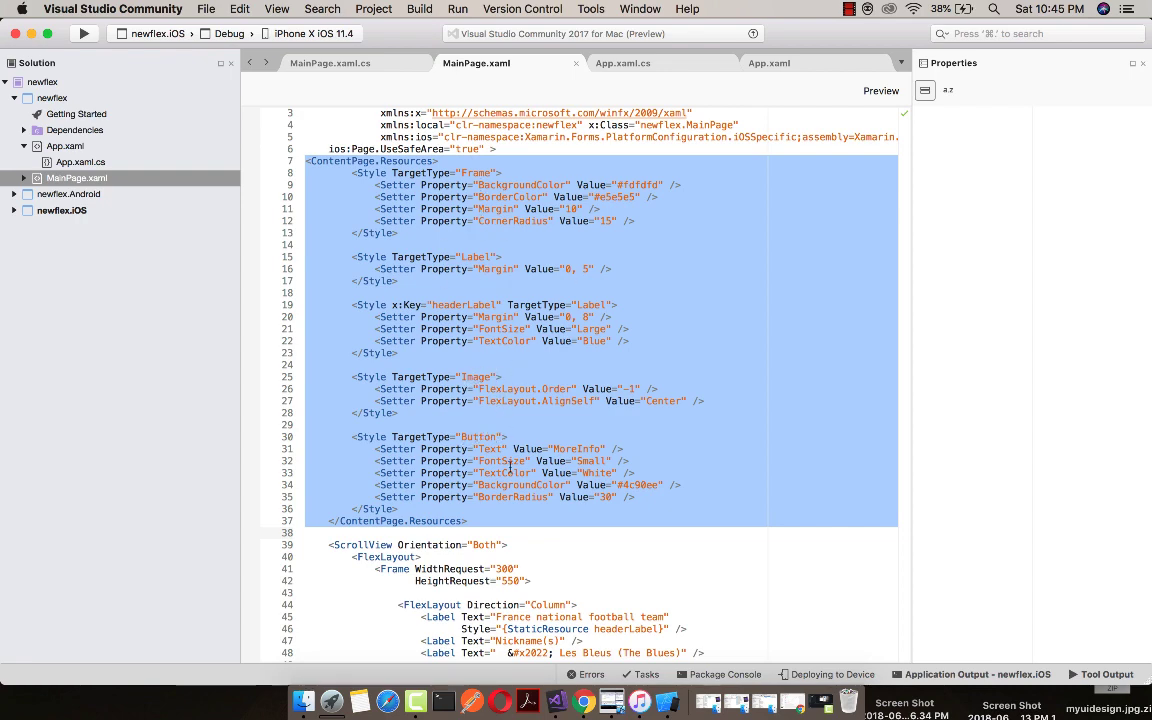
scroll("down", 3)
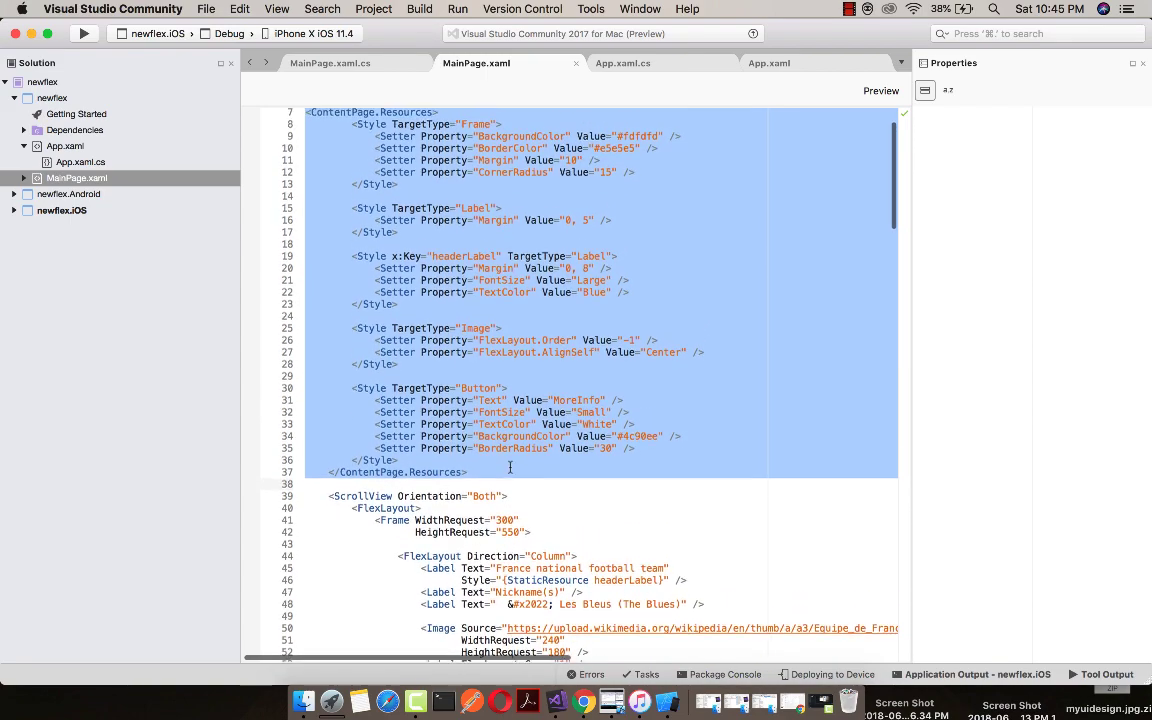
scroll("down", 3)
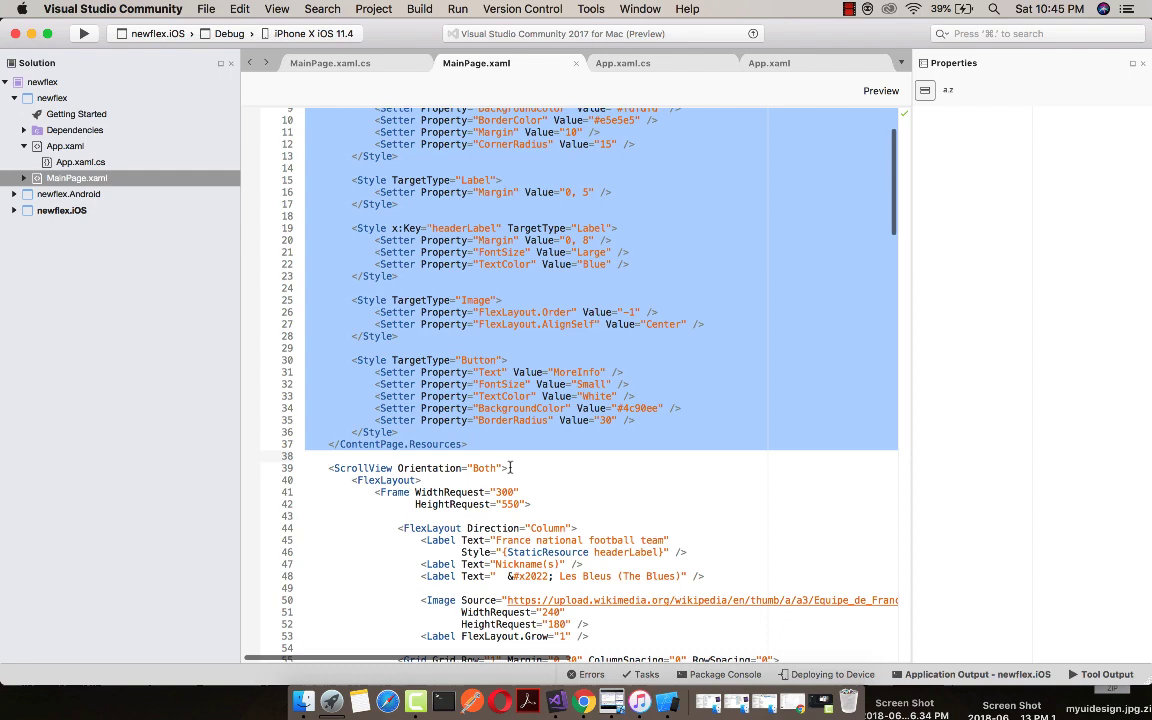
scroll("down", 3)
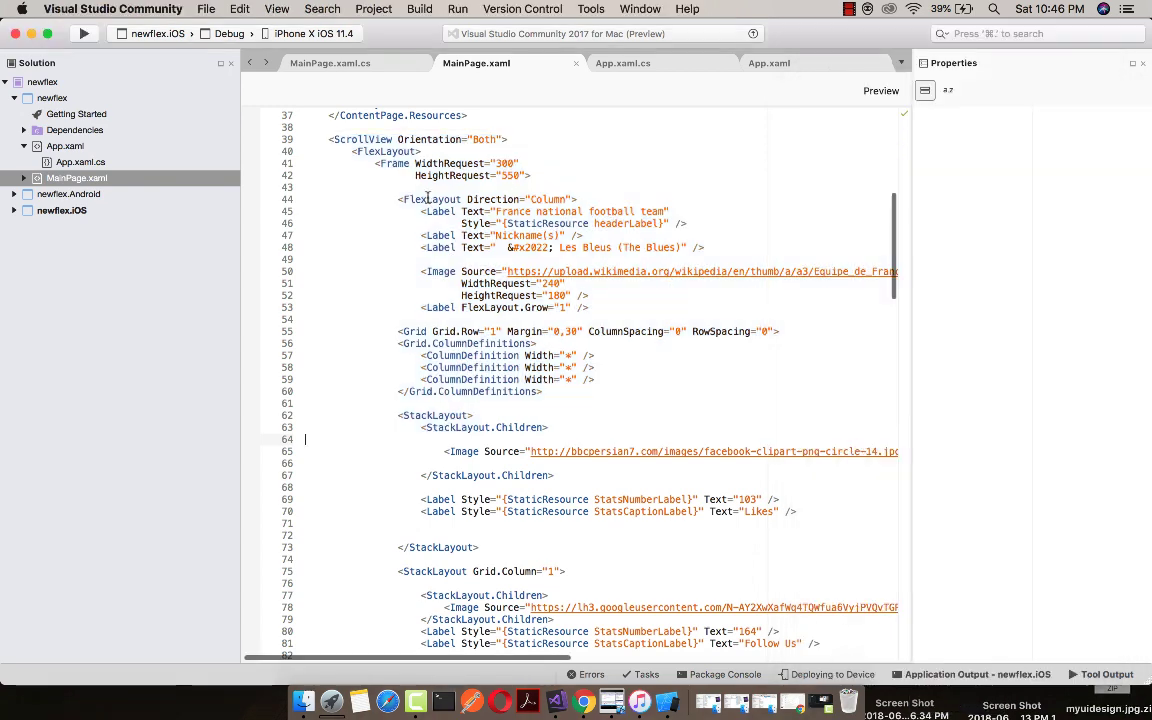
scroll("down", 3)
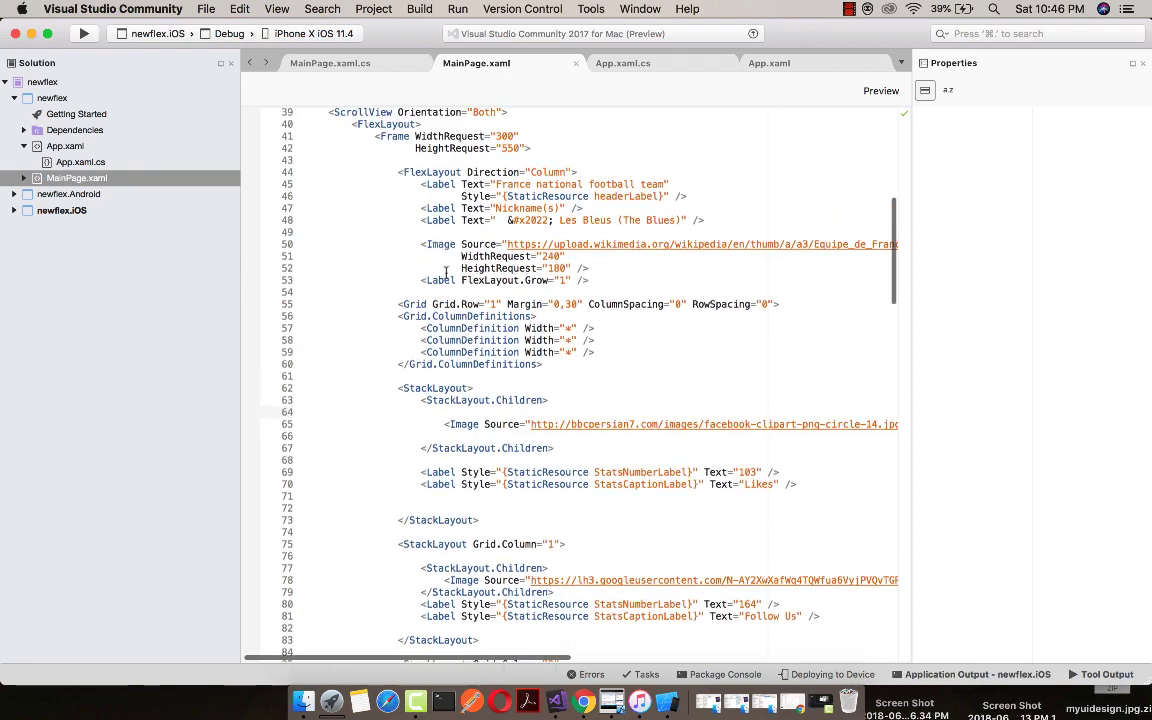
scroll("down", 3)
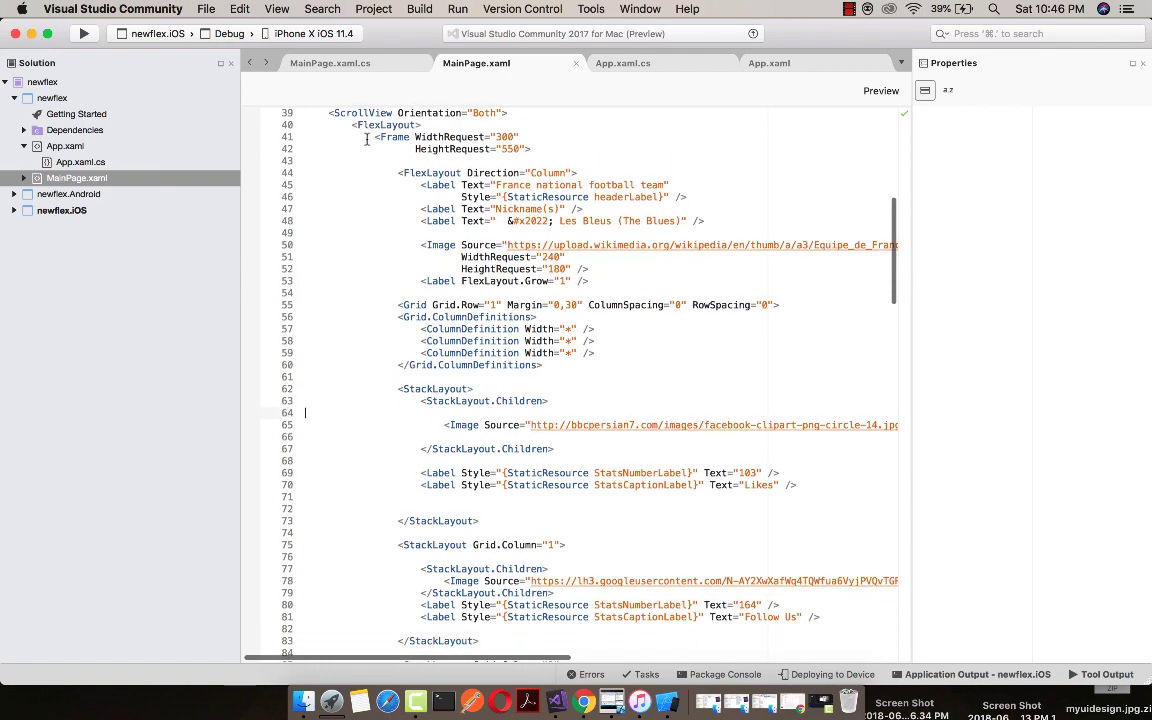
left_click_drag(352, 124, 480, 256)
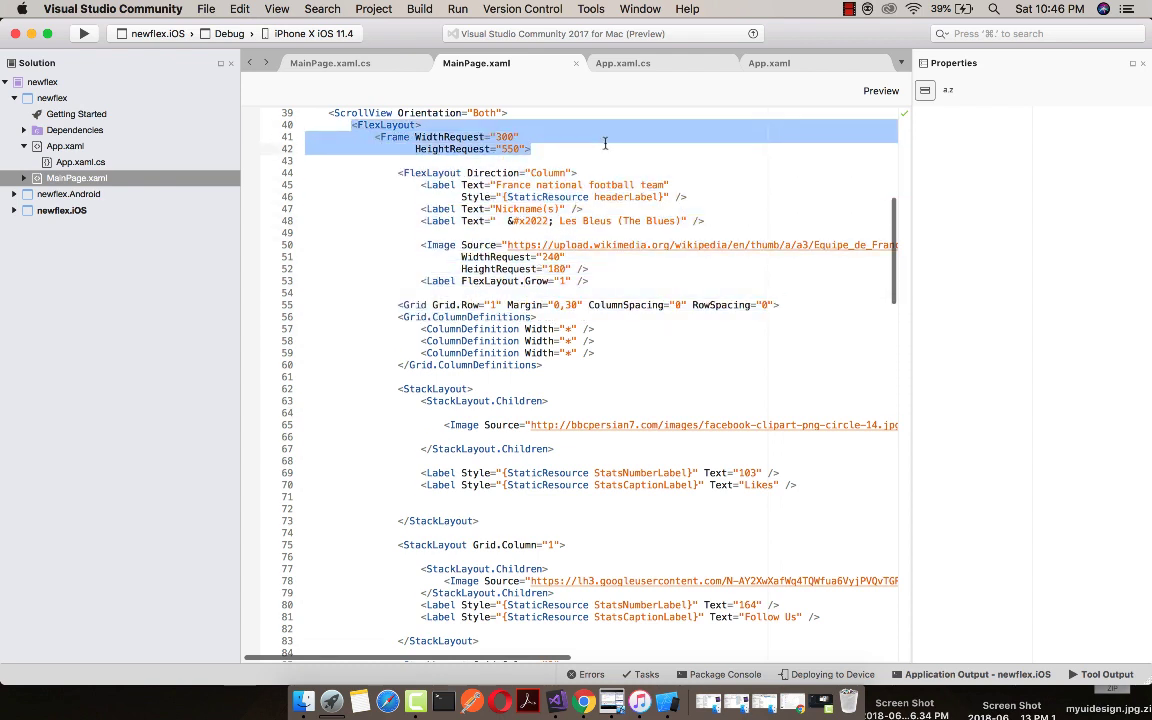
left_click_drag(604, 142, 670, 340)
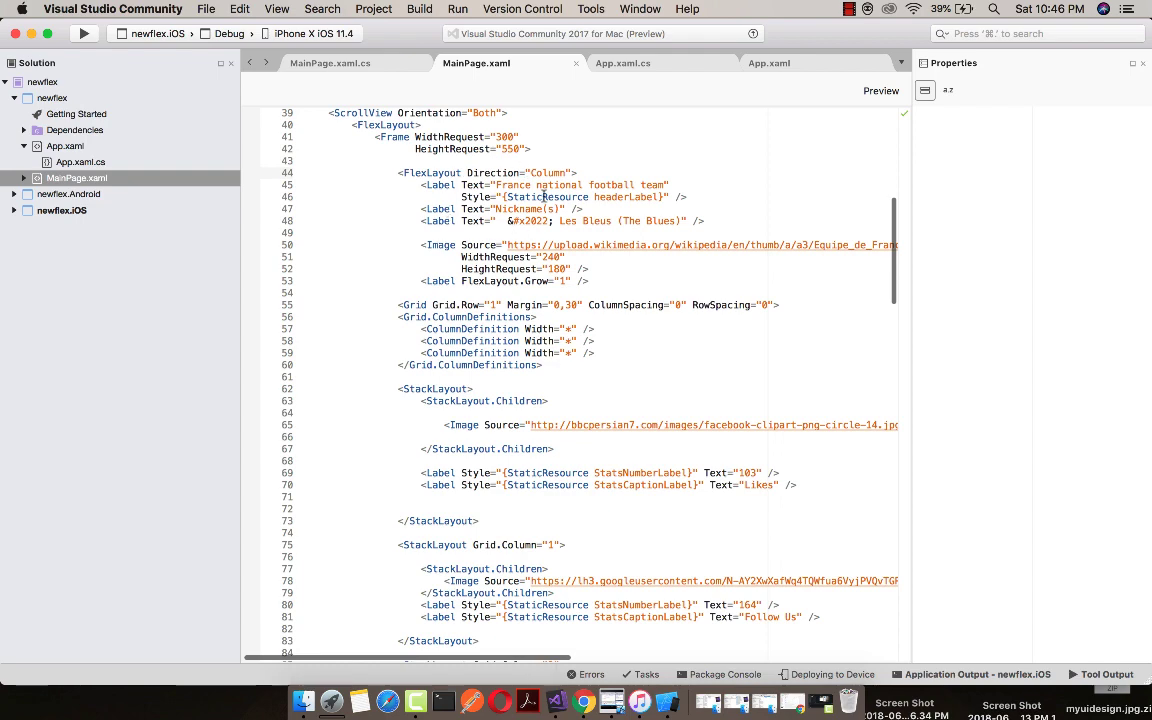
mouse_move(549, 233)
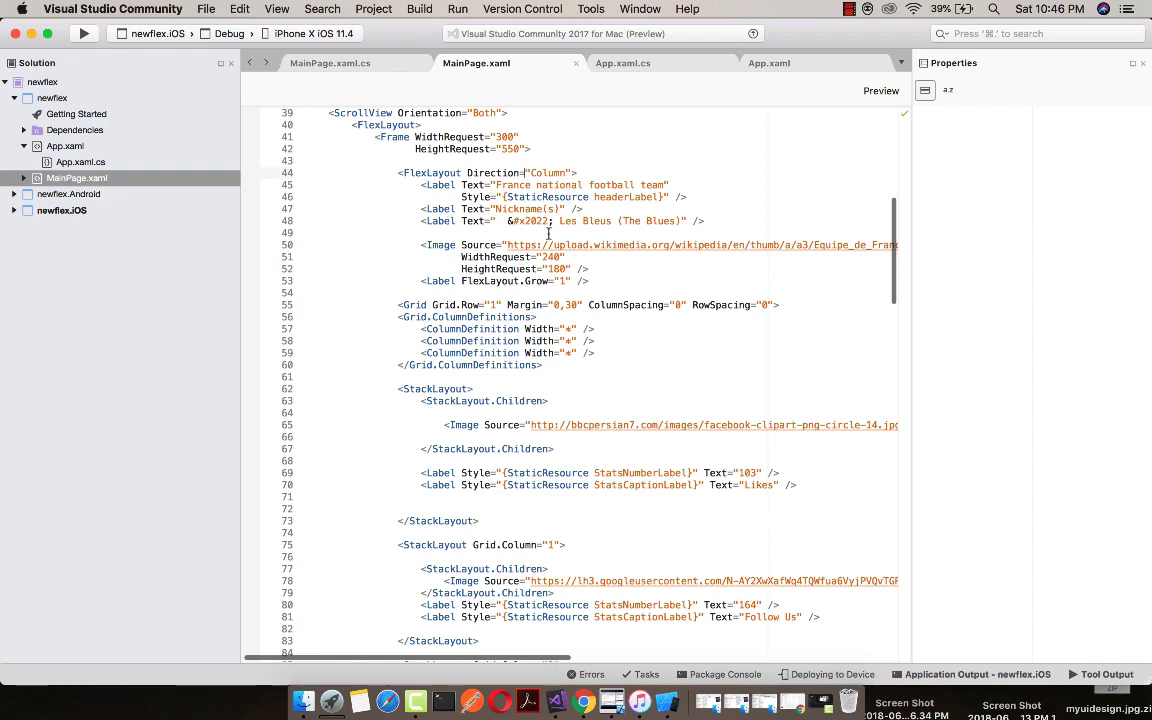
scroll("down", 3)
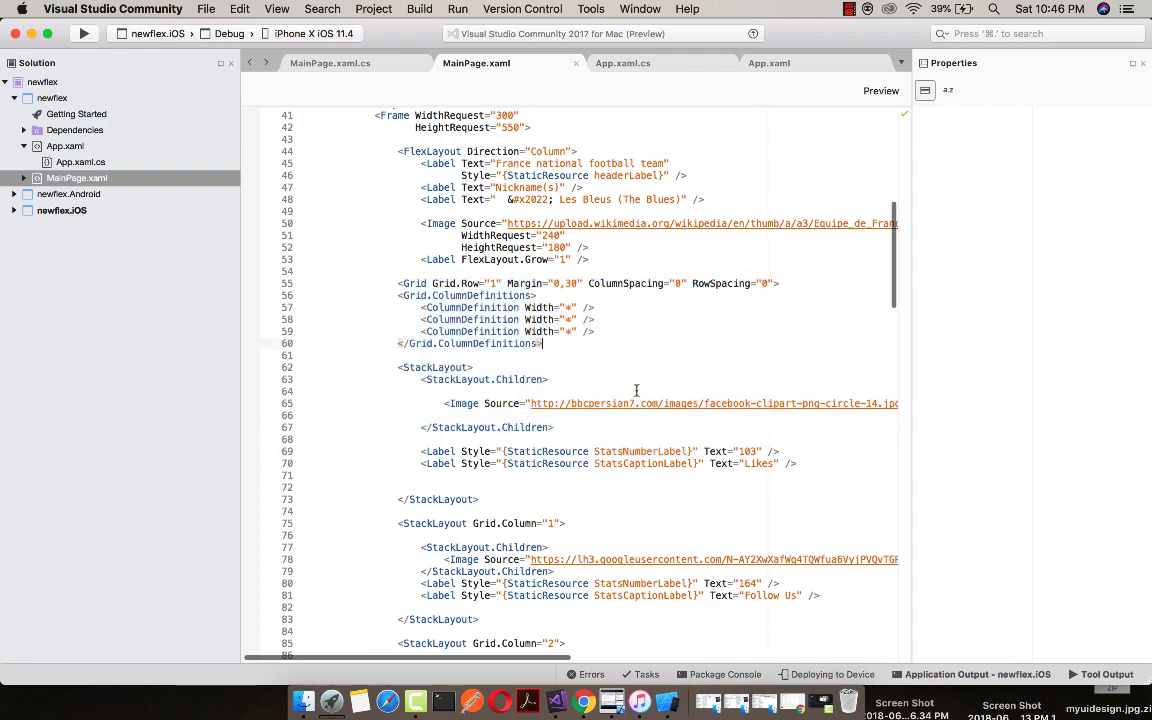
scroll("down", 3)
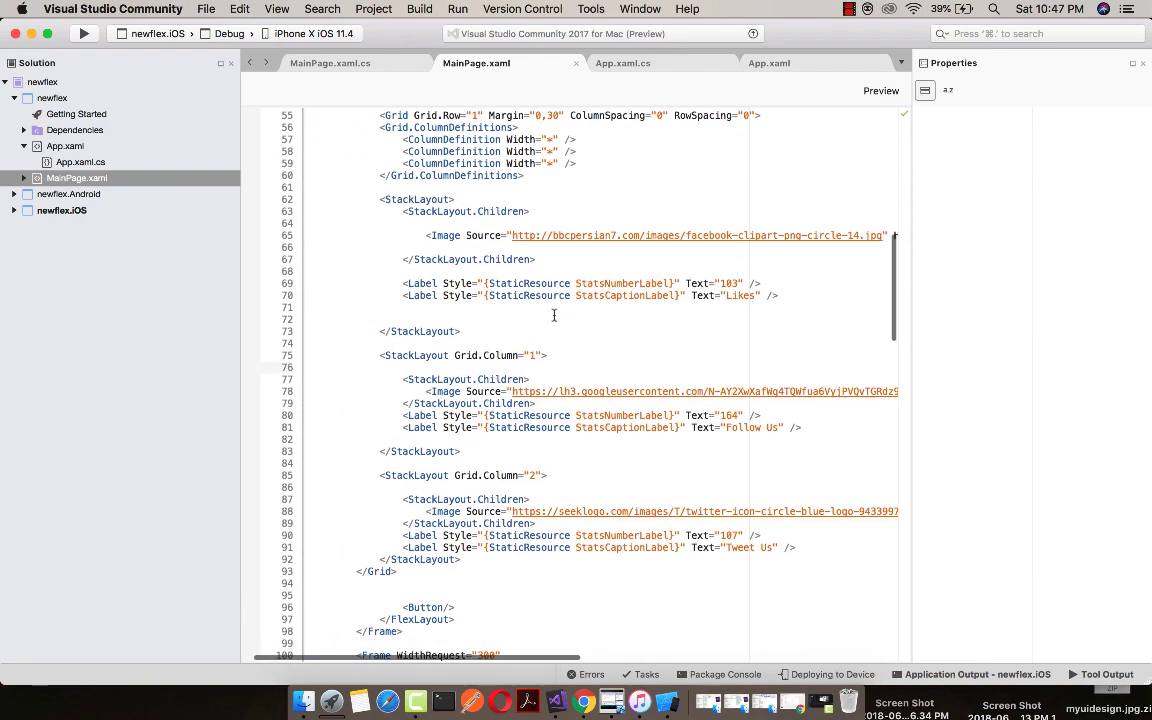
Step: Scroll through MainPage.xaml past the Belgium card to the Brazil Frame block
scroll("down", 3)
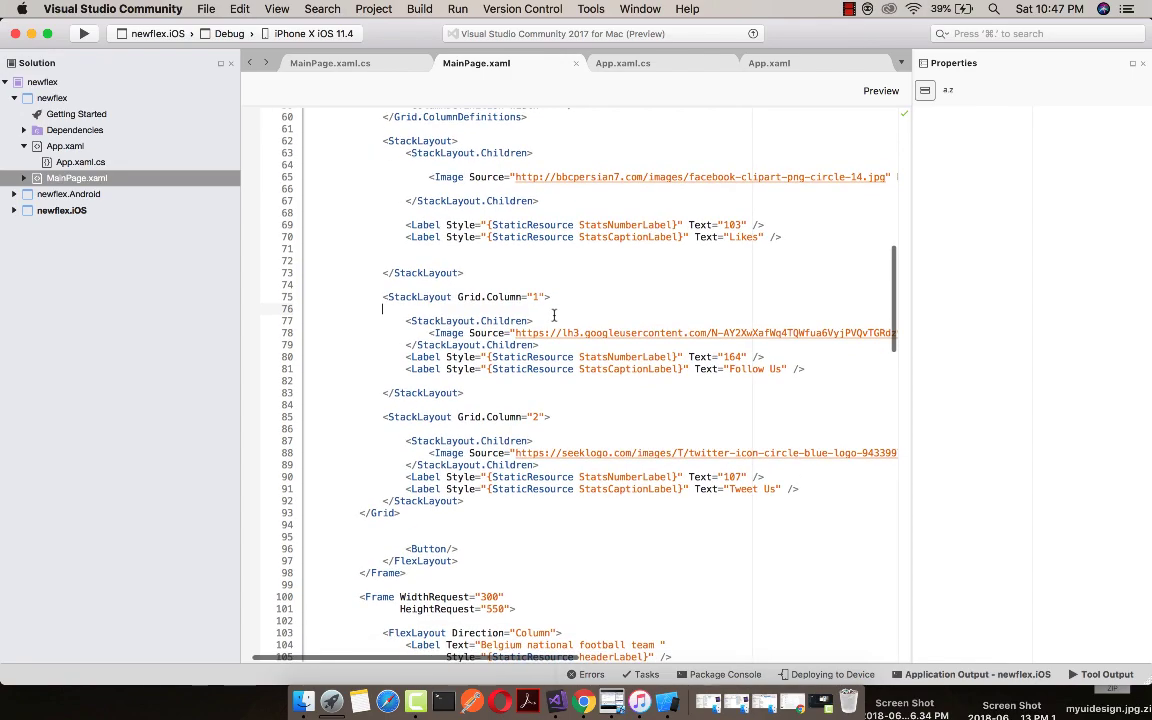
scroll("down", 3)
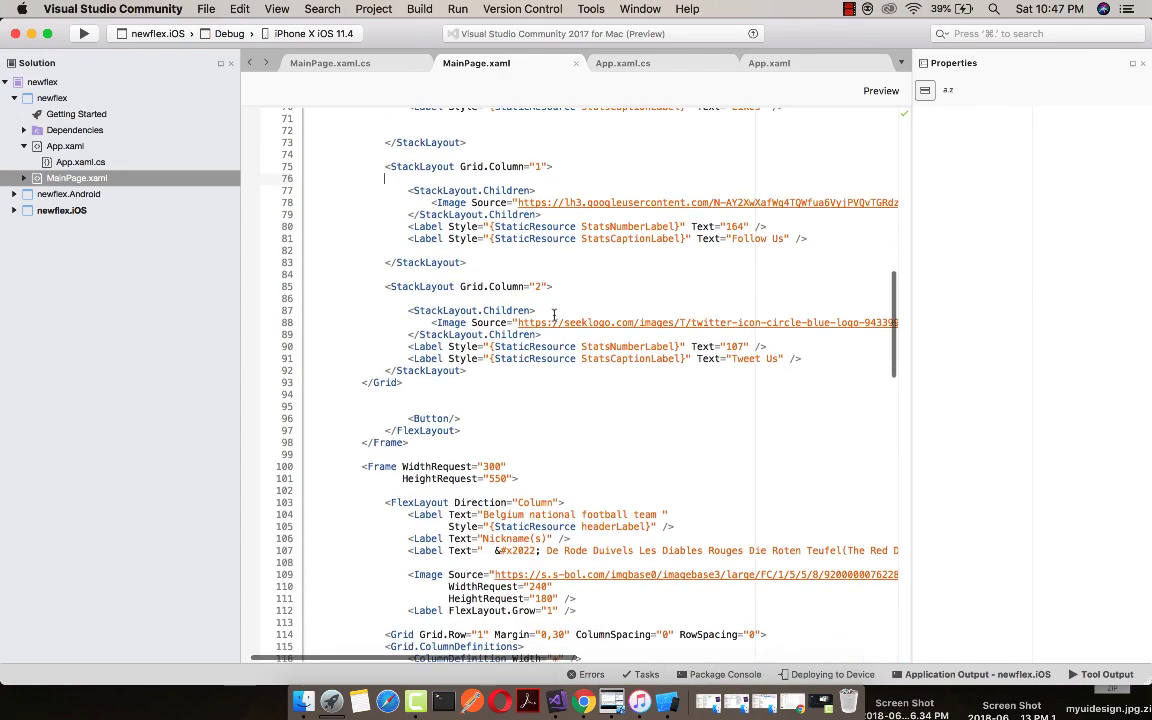
scroll("down", 3)
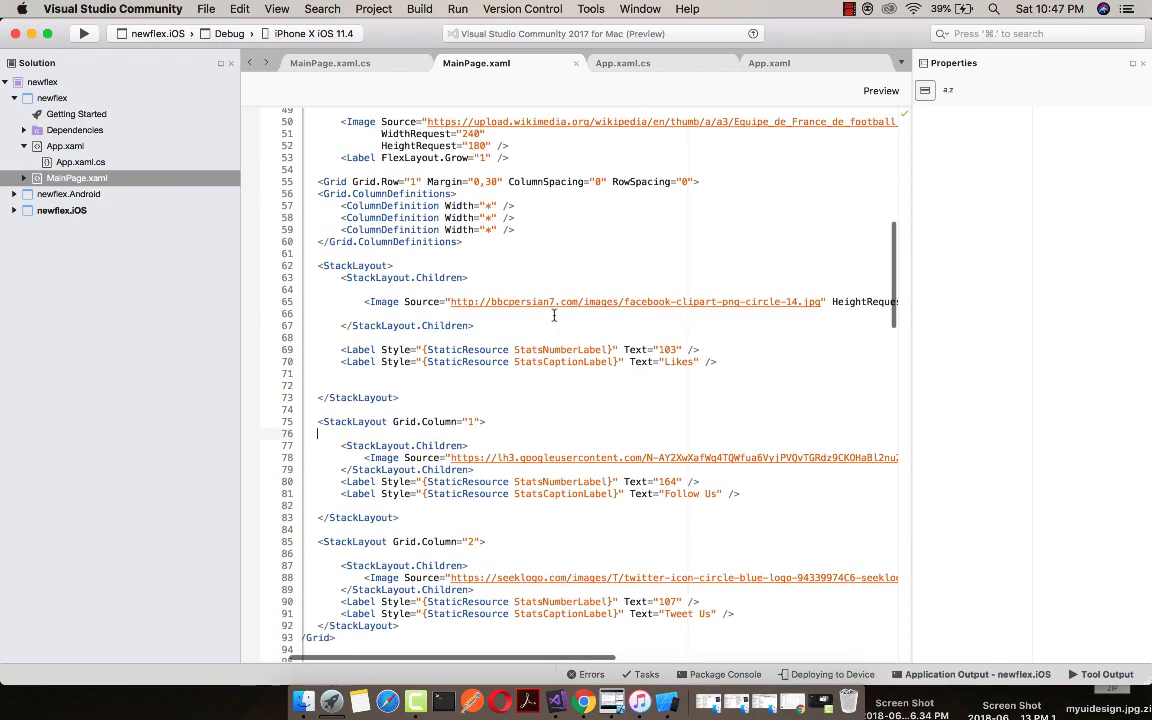
scroll("down", 3)
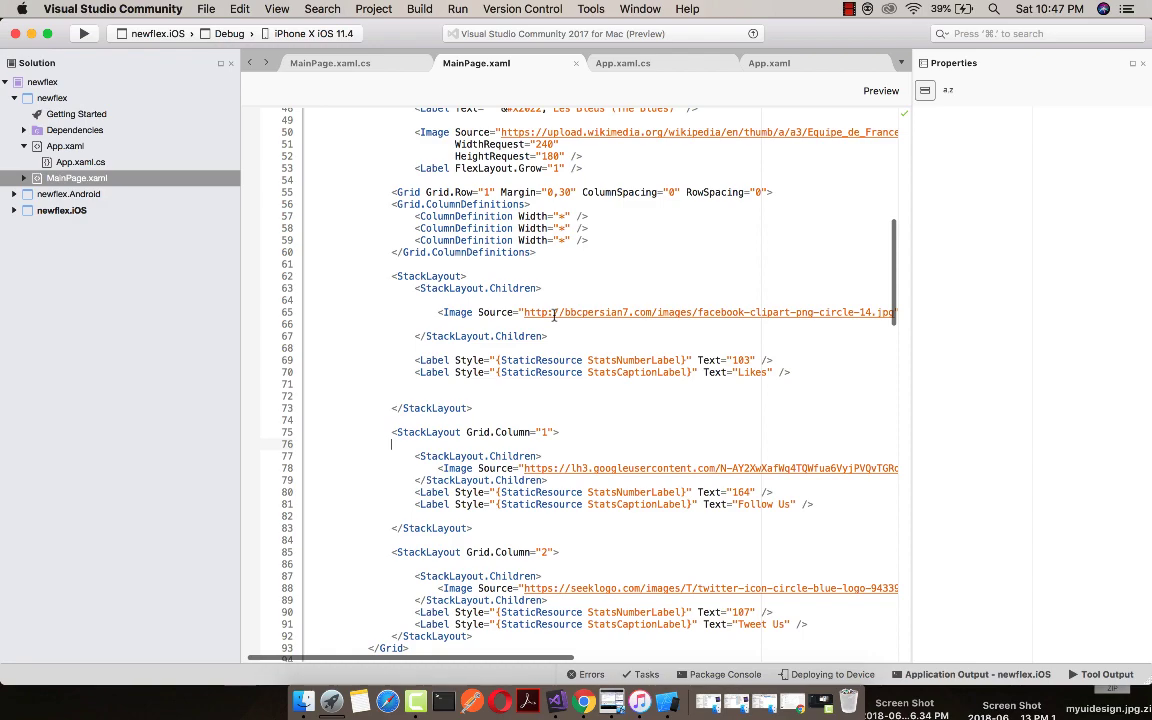
scroll("down", 3)
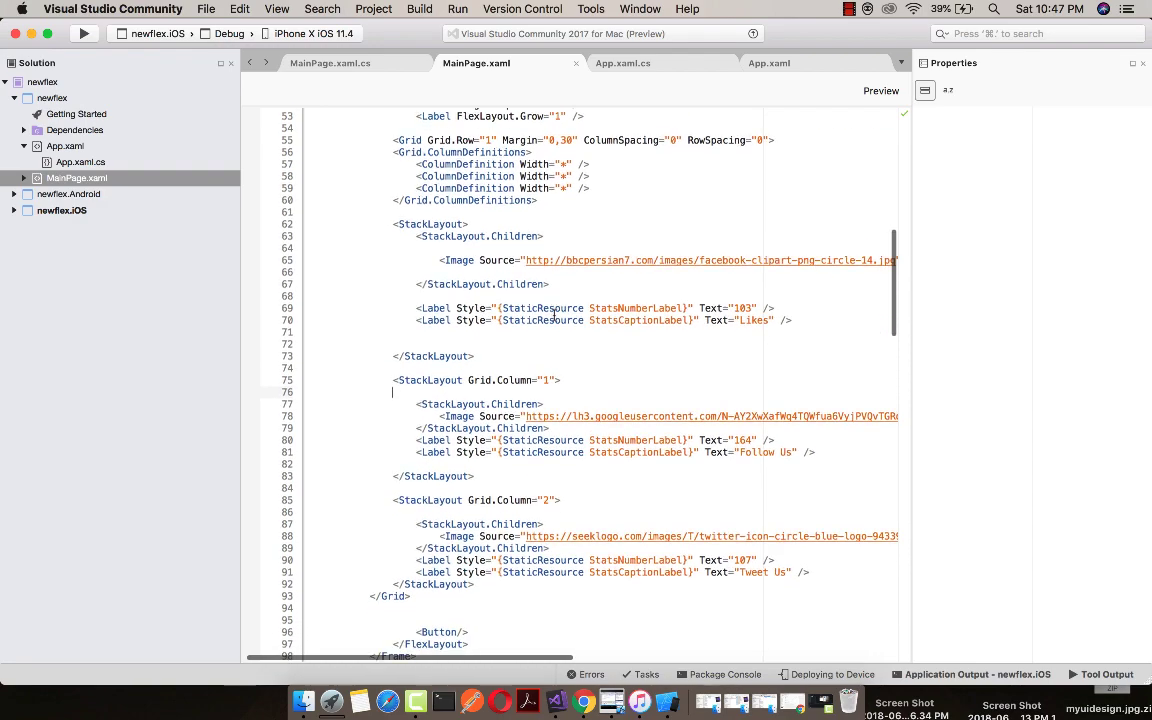
scroll("down", 3)
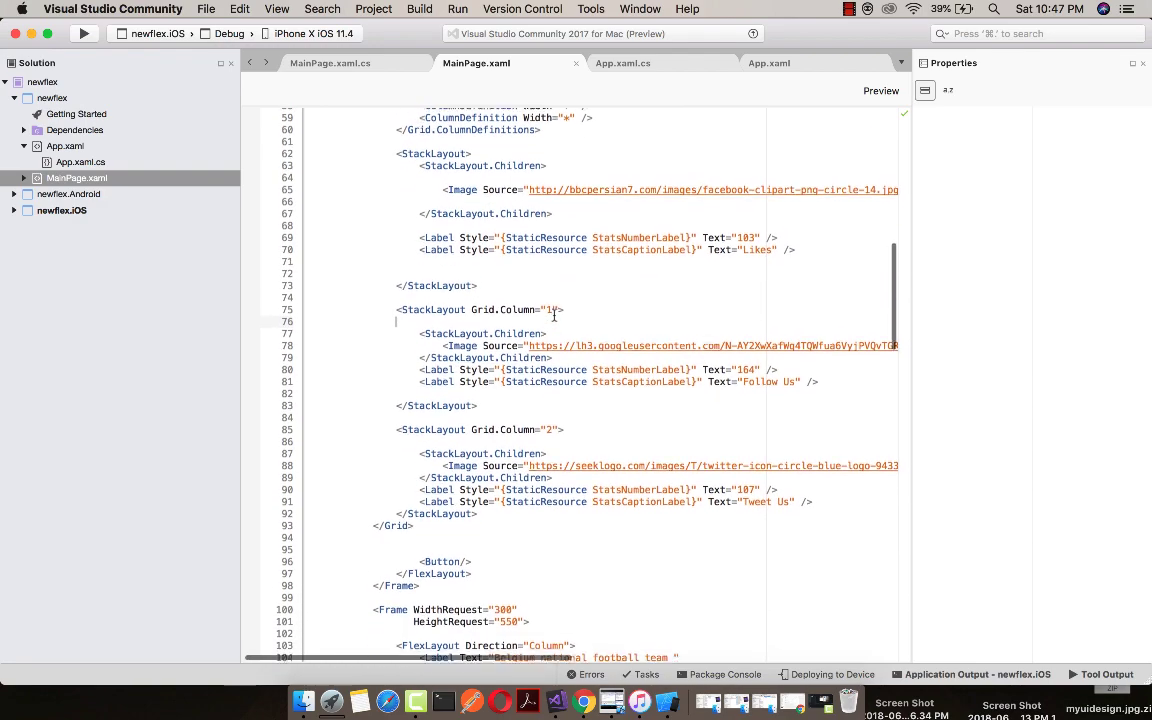
scroll("down", 3)
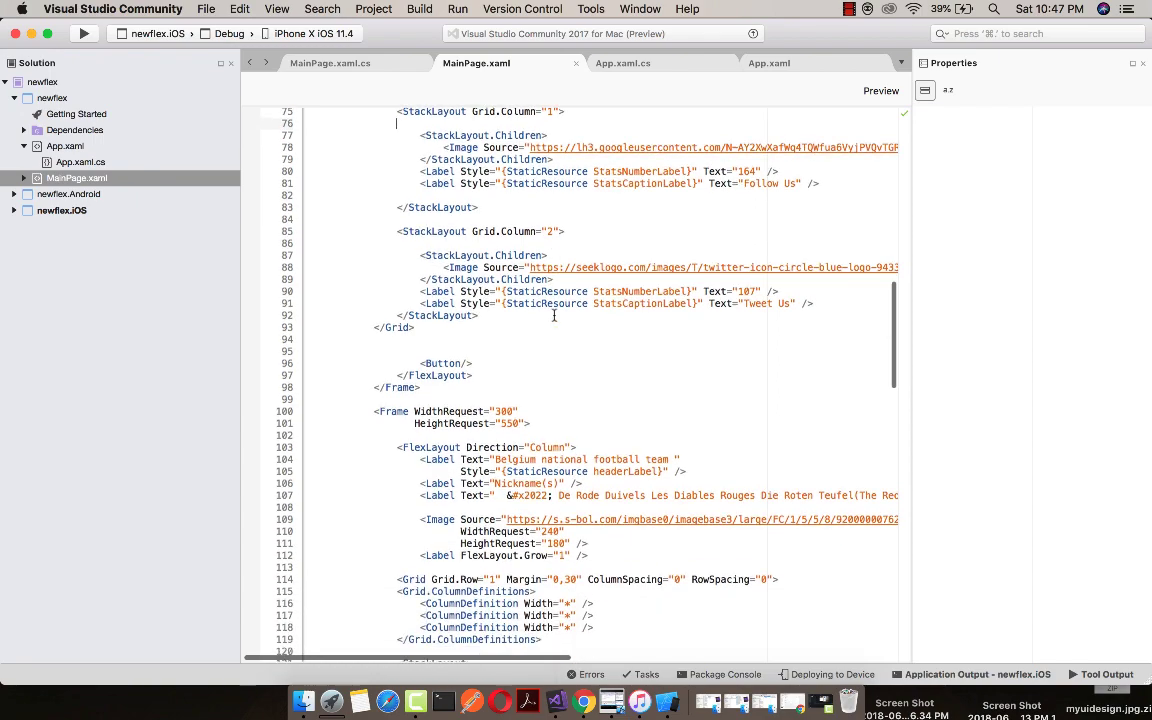
scroll("down", 3)
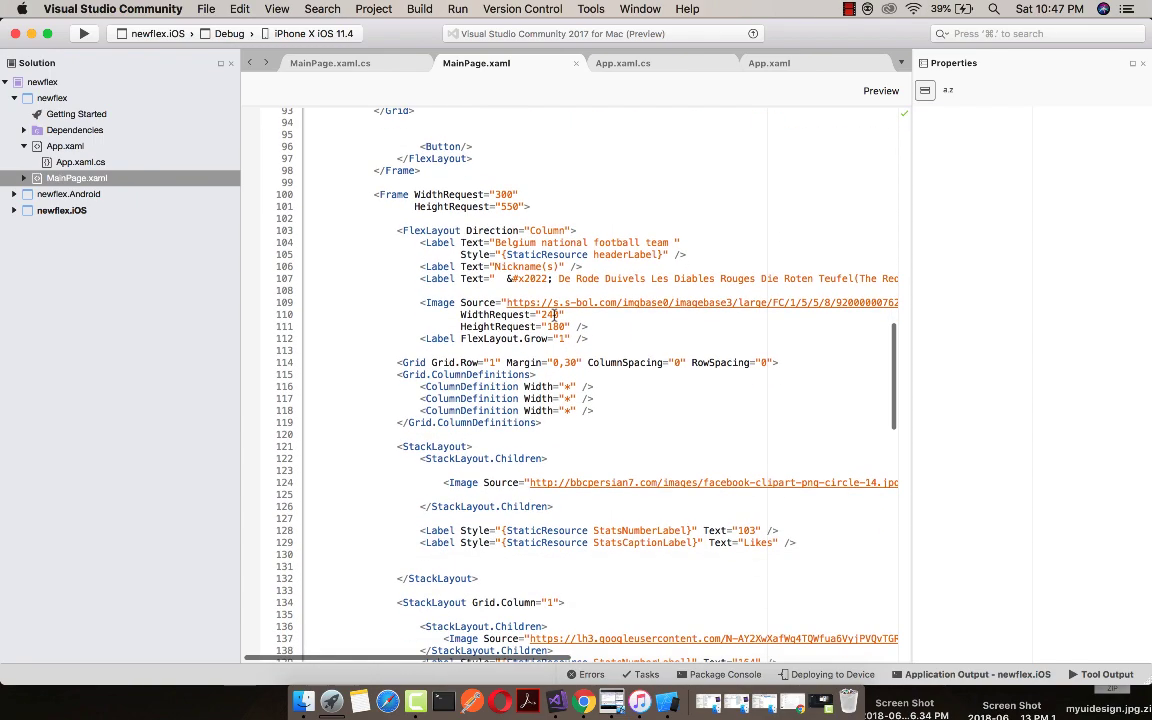
scroll("down", 3)
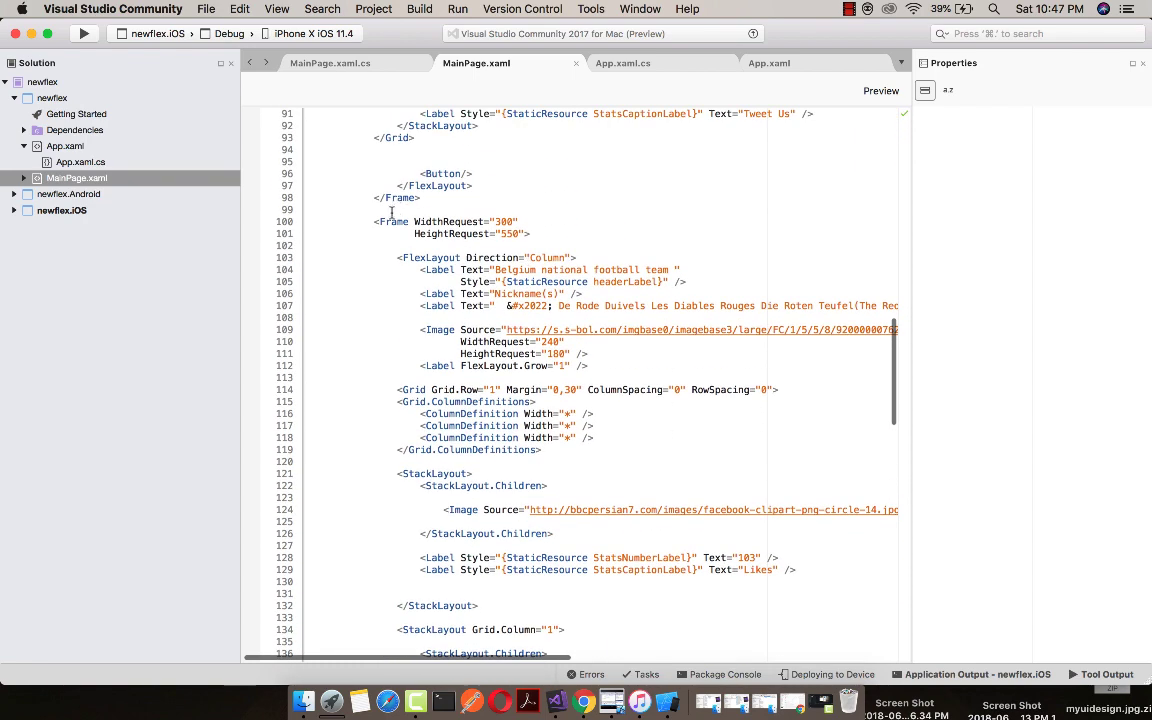
scroll("down", 3)
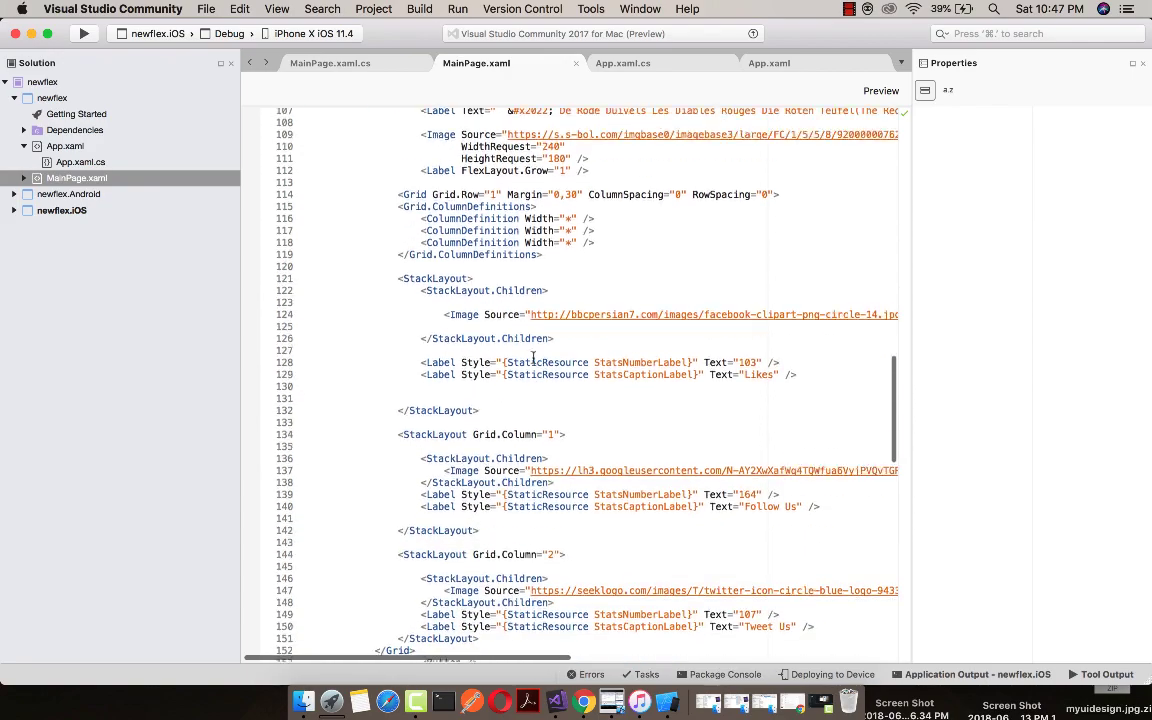
scroll("down", 3)
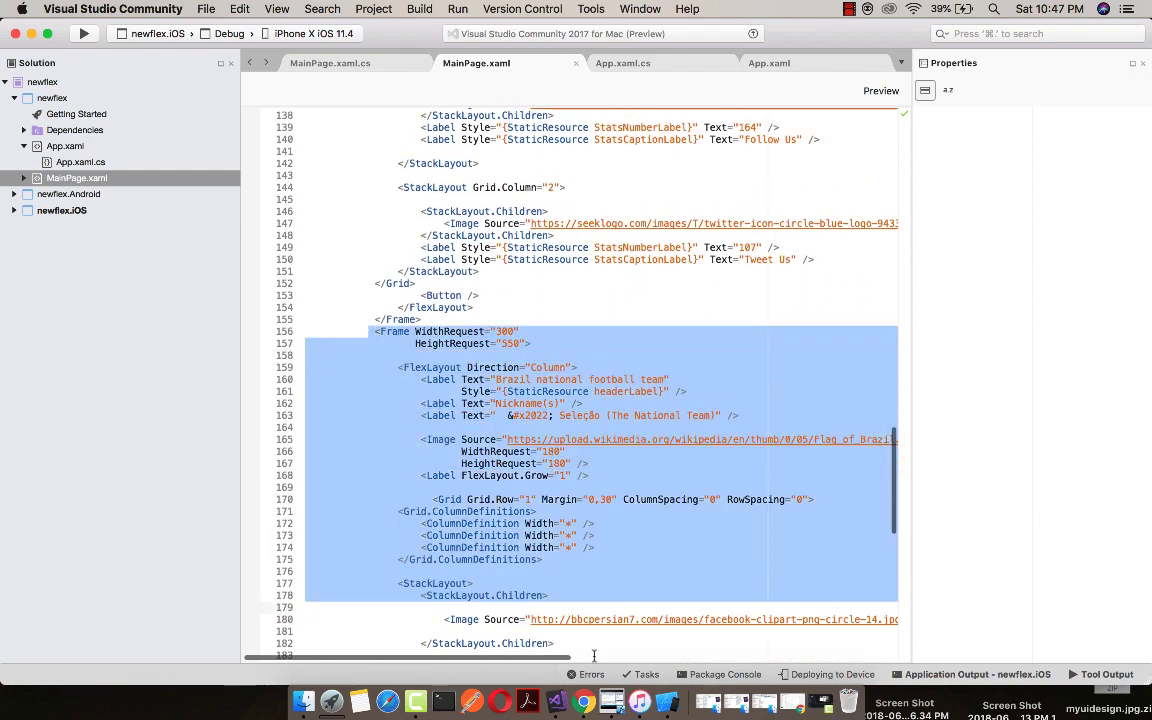
Step: Inspect the social icon Images' 50 by 50 HeightRequest and WidthRequest attributes
scroll("down", 3)
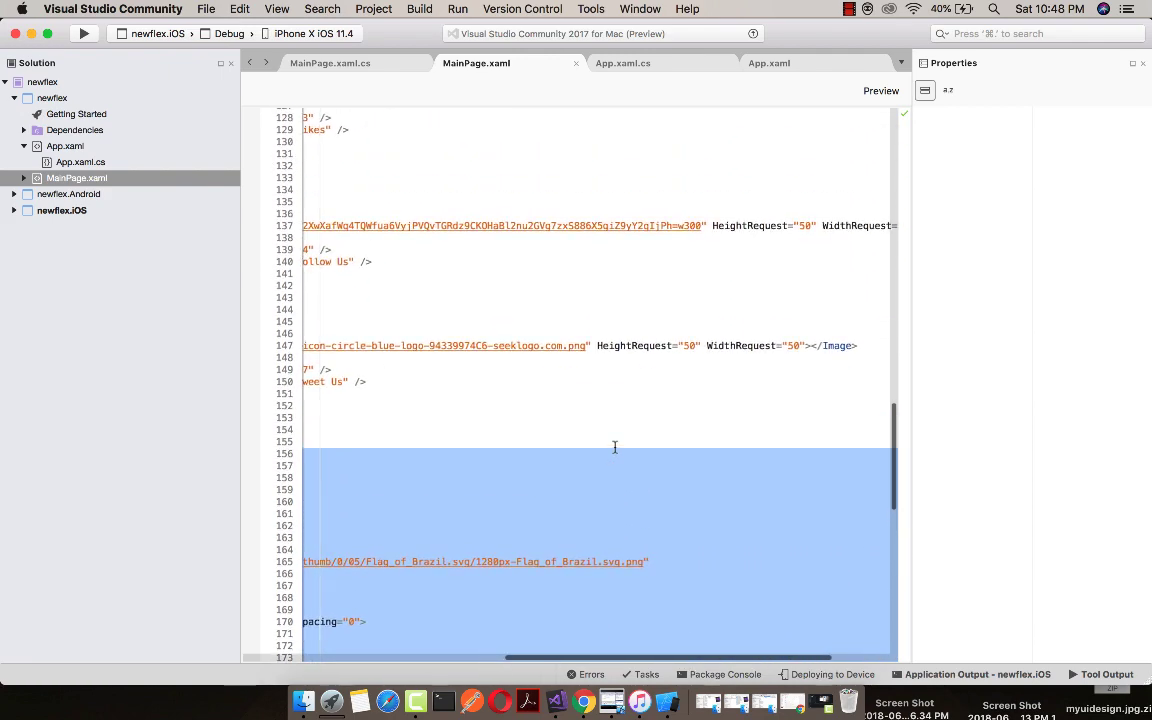
scroll("up", 3)
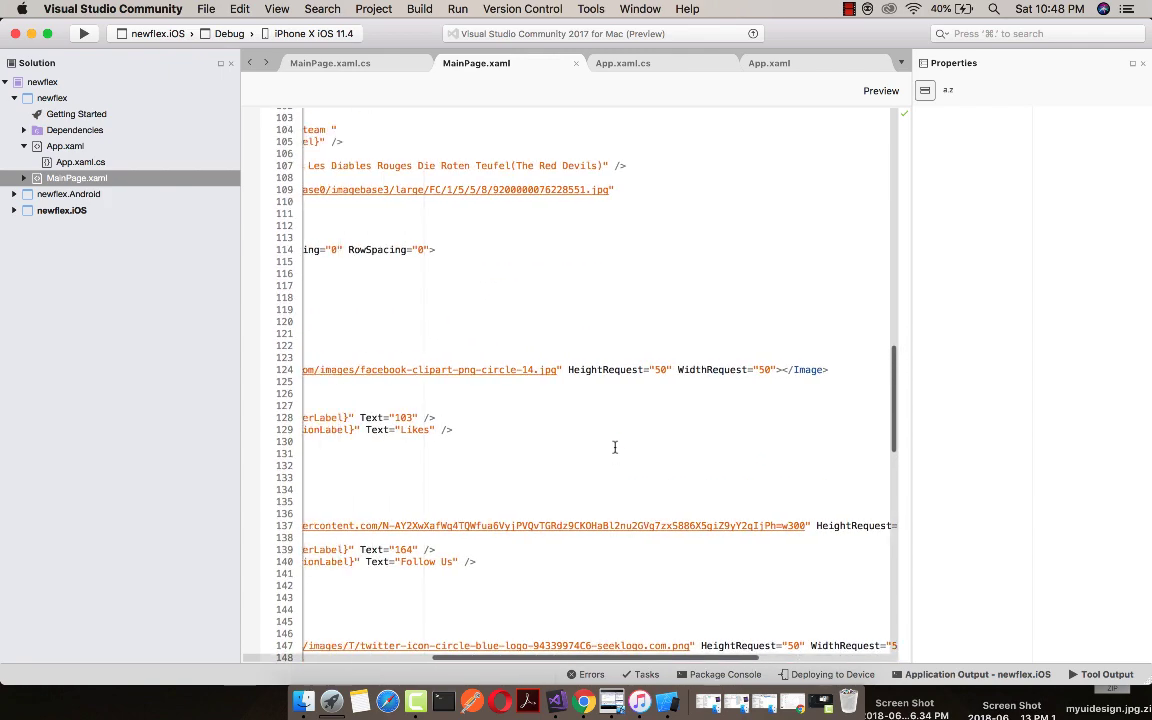
scroll("down", 3)
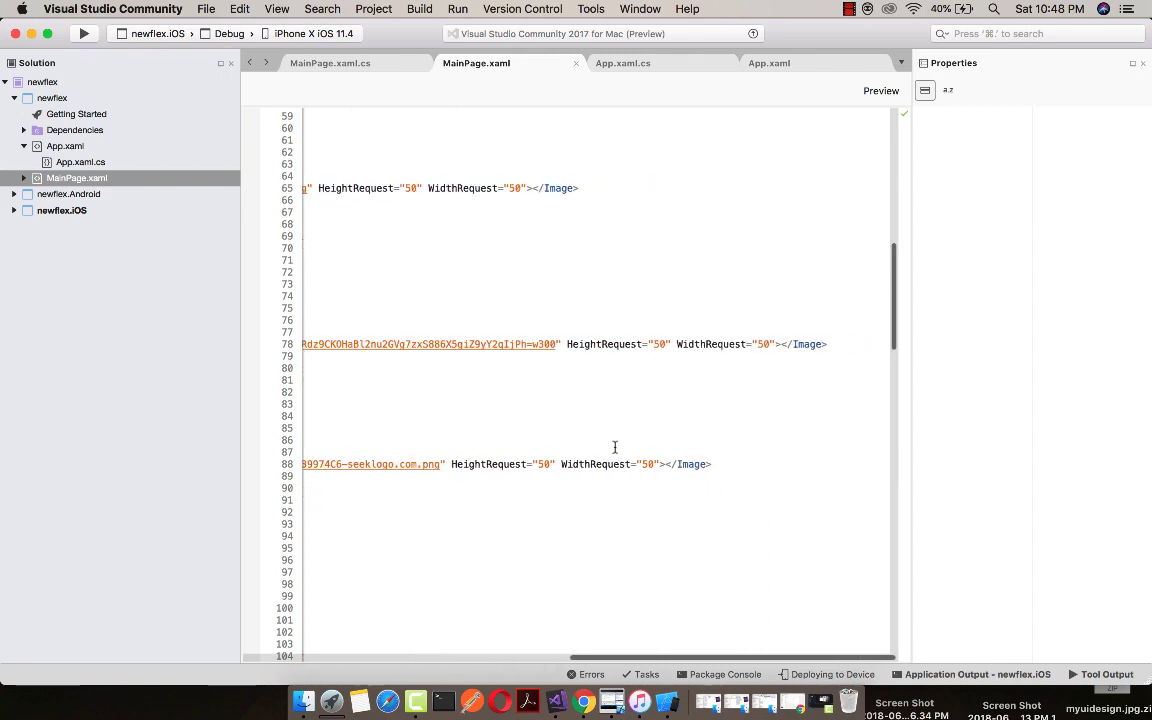
scroll("up", 3)
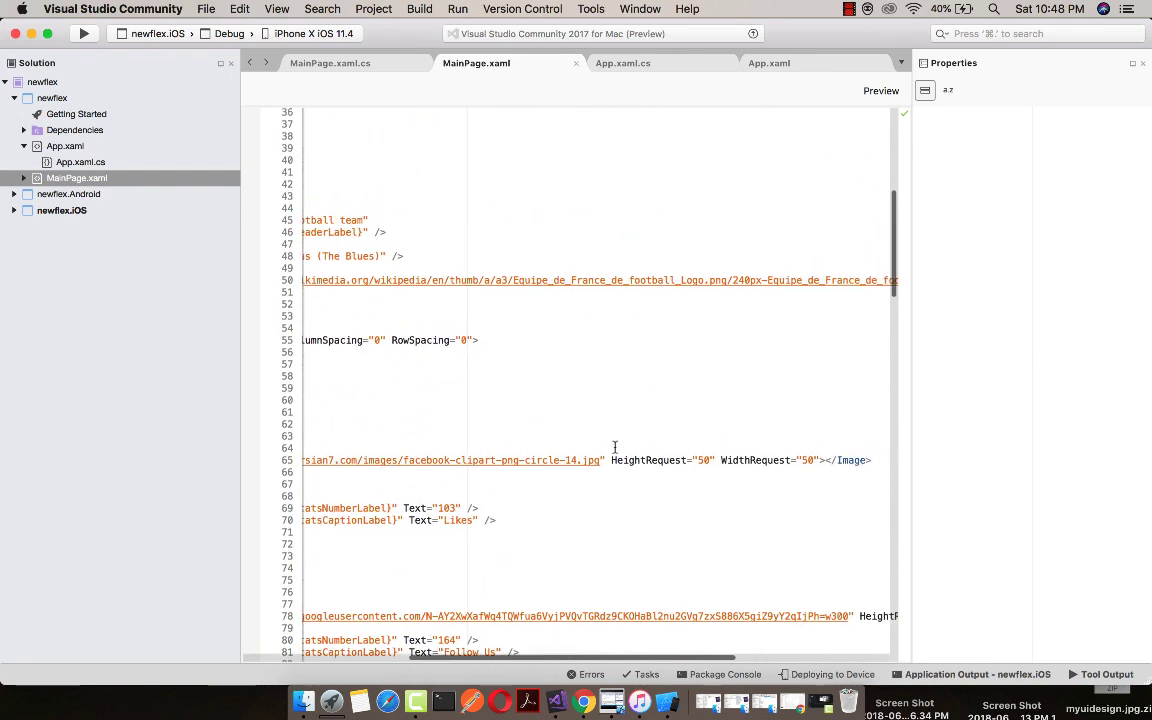
scroll("left", 3)
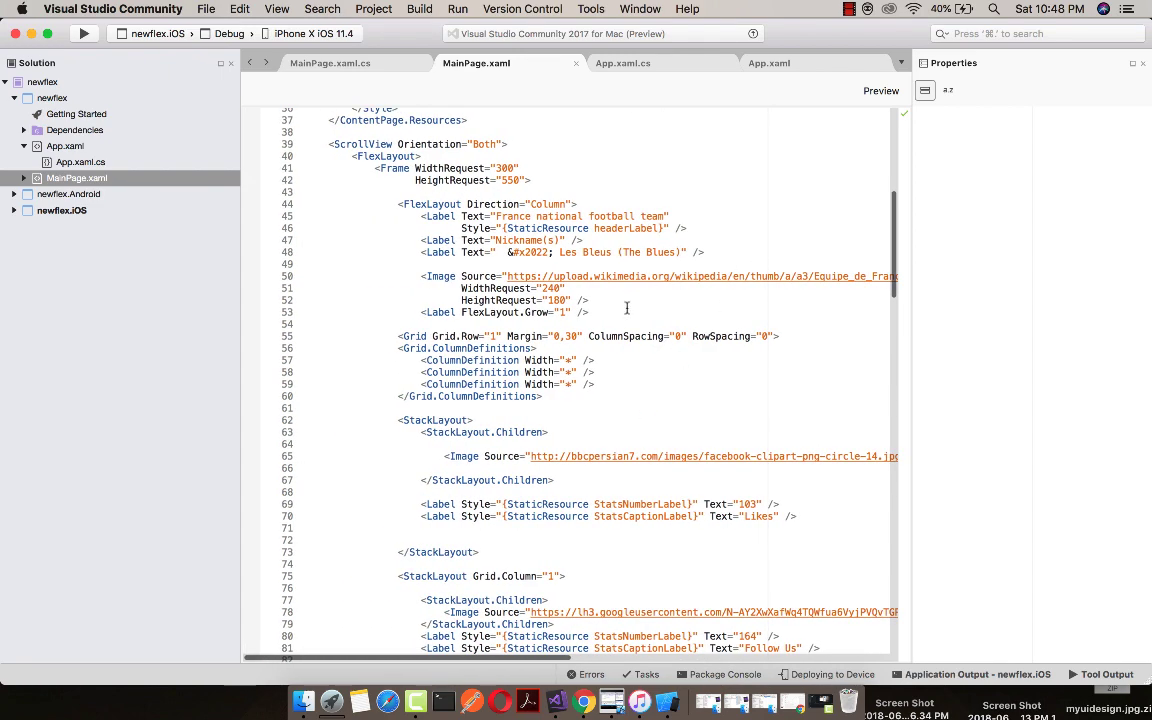
mouse_move(617, 485)
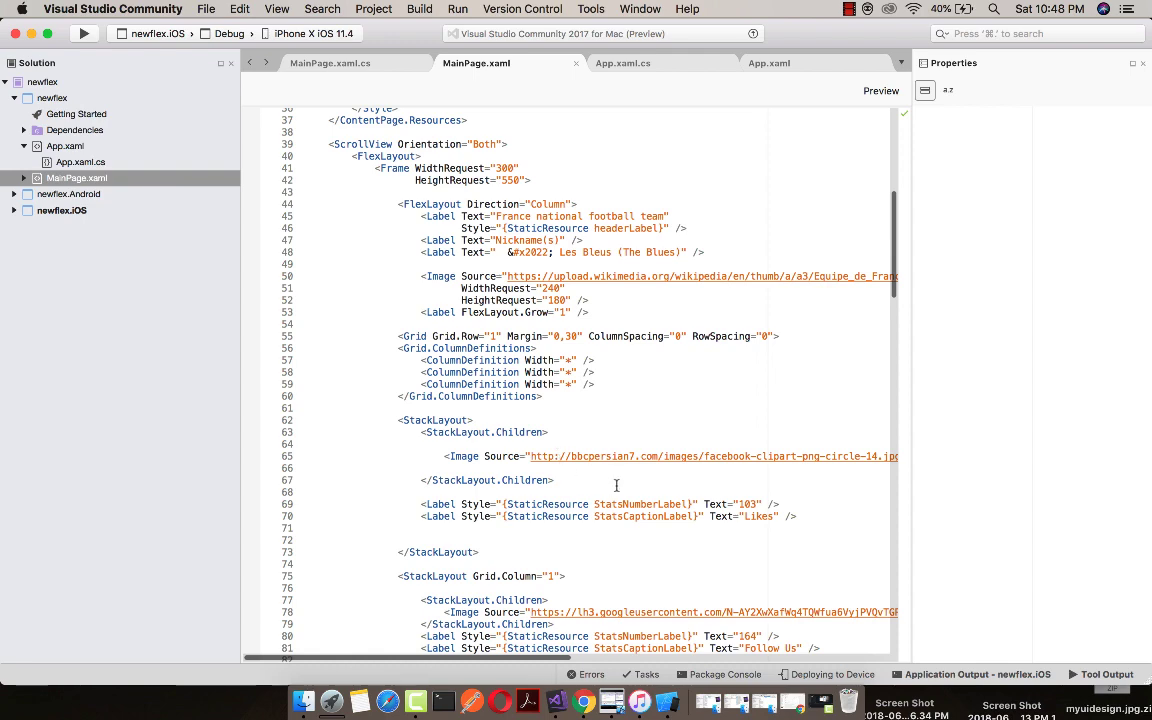
mouse_move(1080, 400)
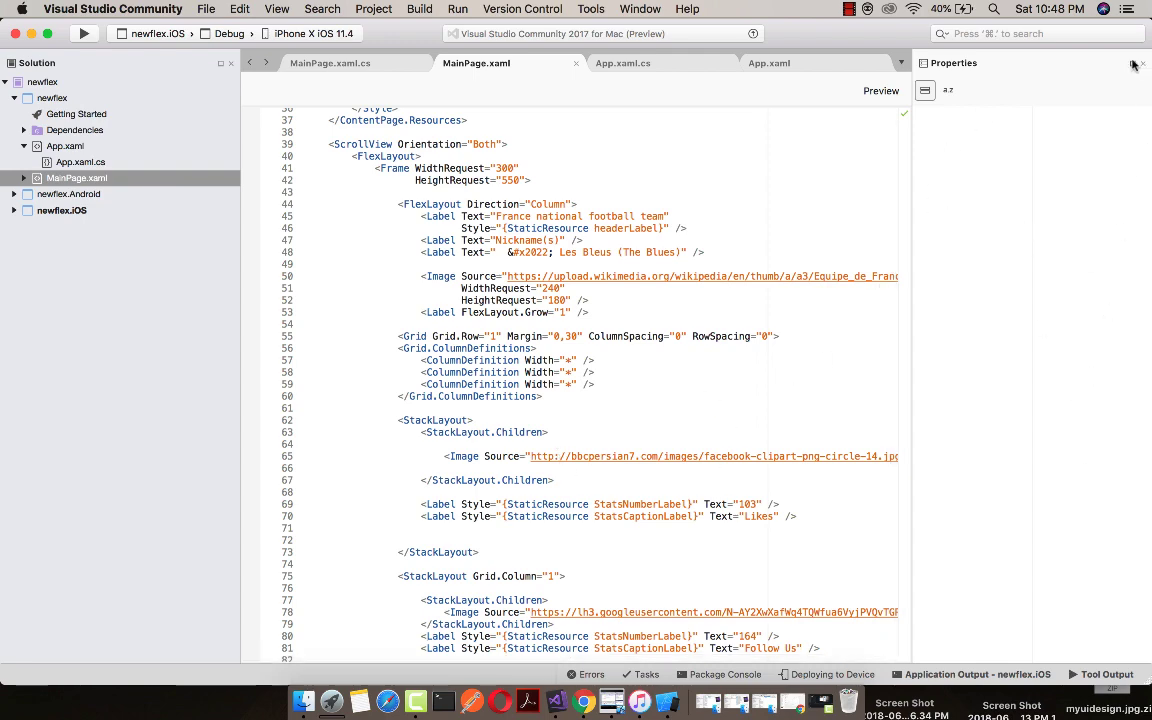
scroll("down", 3)
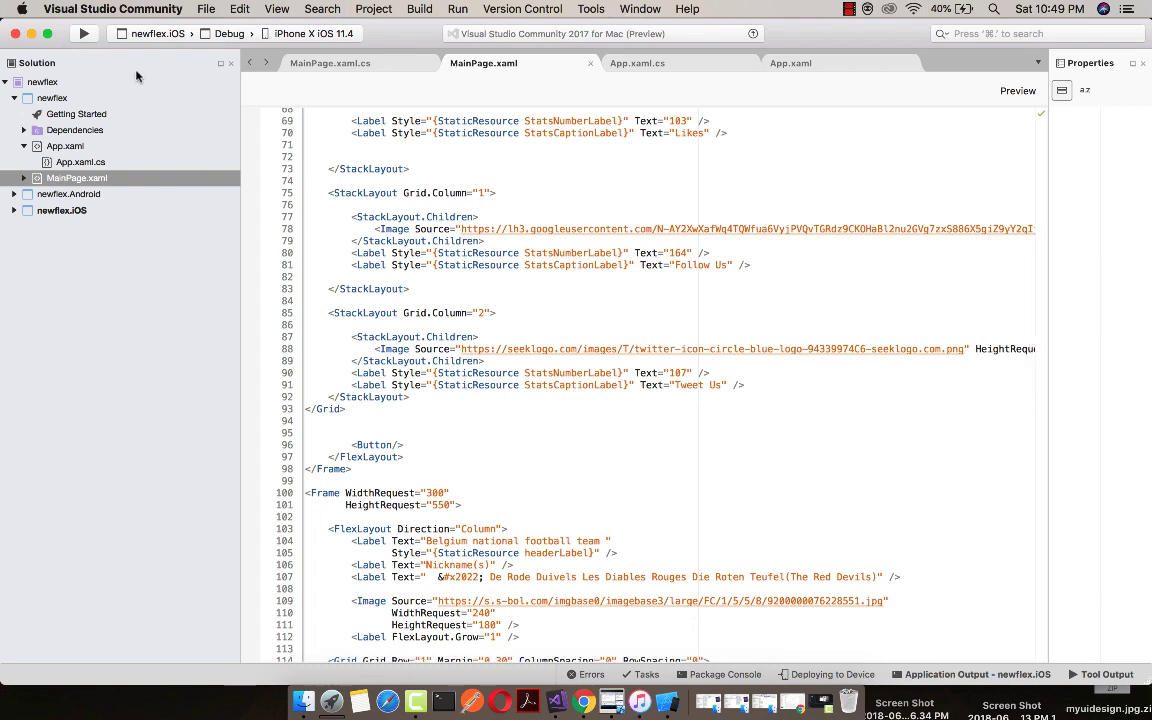
Step: Rebuild newflex.iOS and bring Simulator forward to show the Belgium team card
left_click(84, 33)
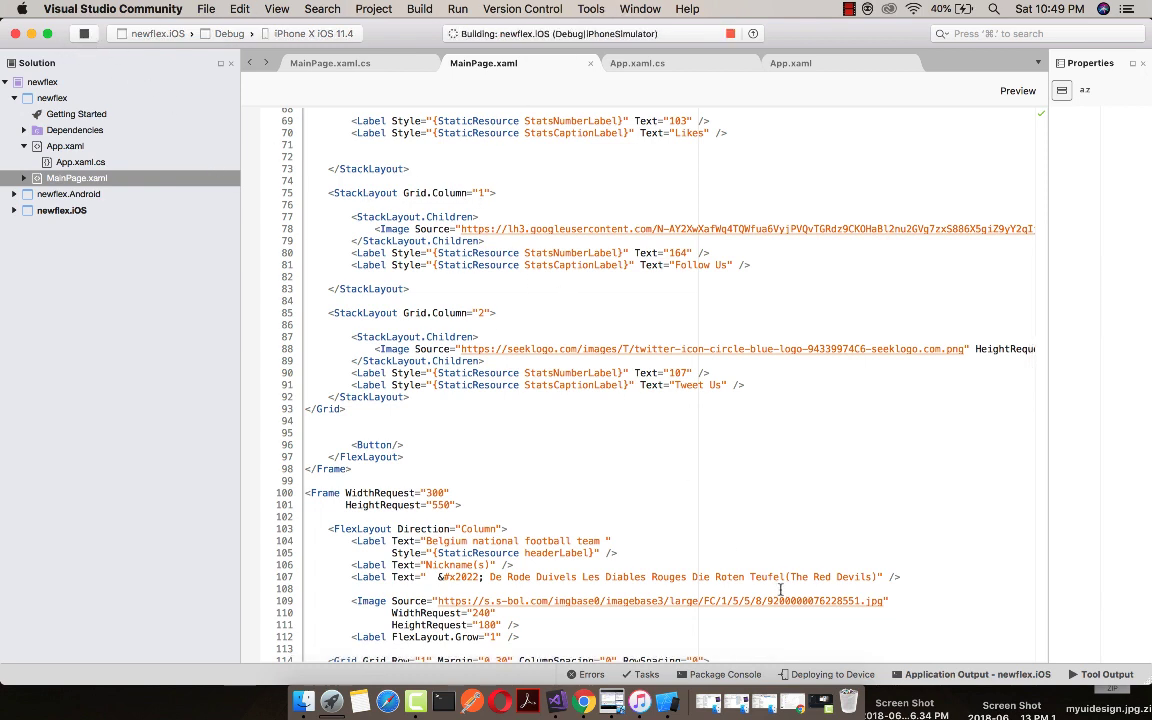
mouse_move(672, 692)
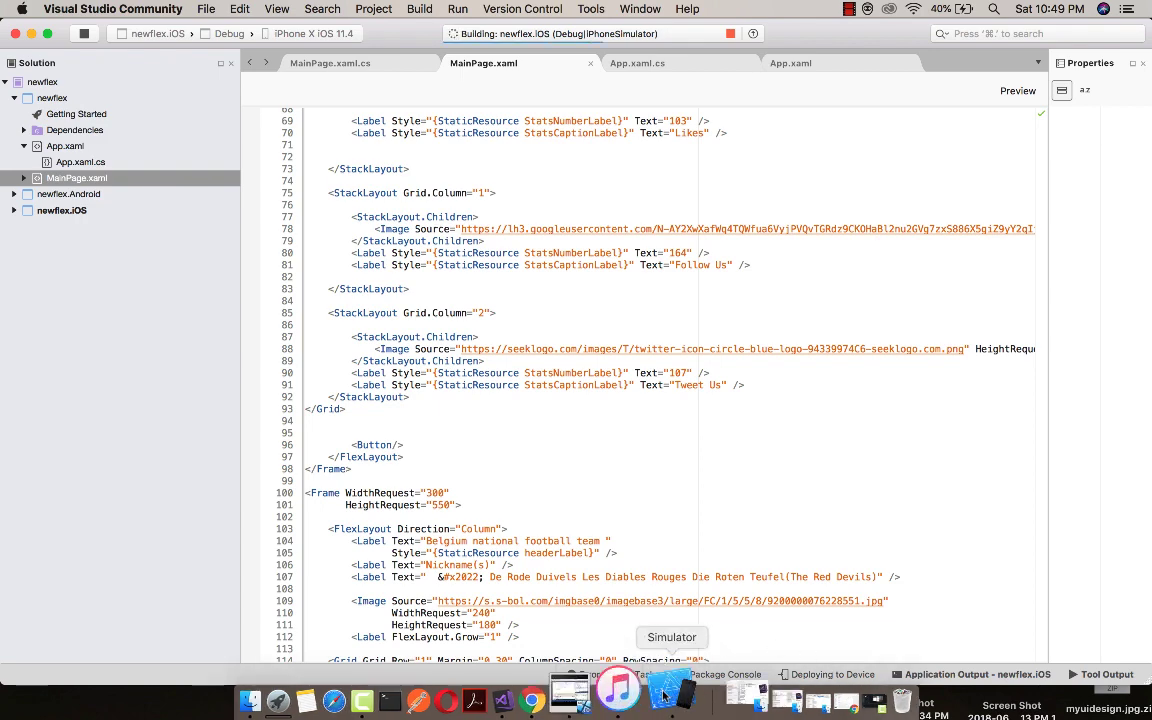
left_click(672, 687)
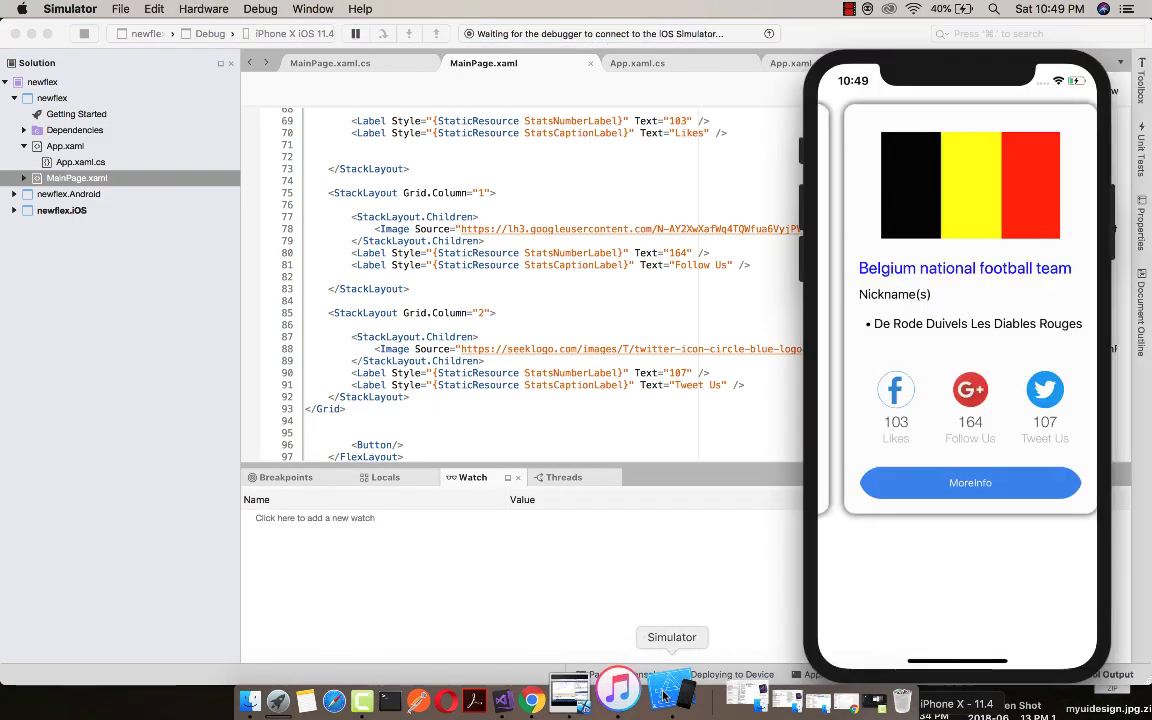